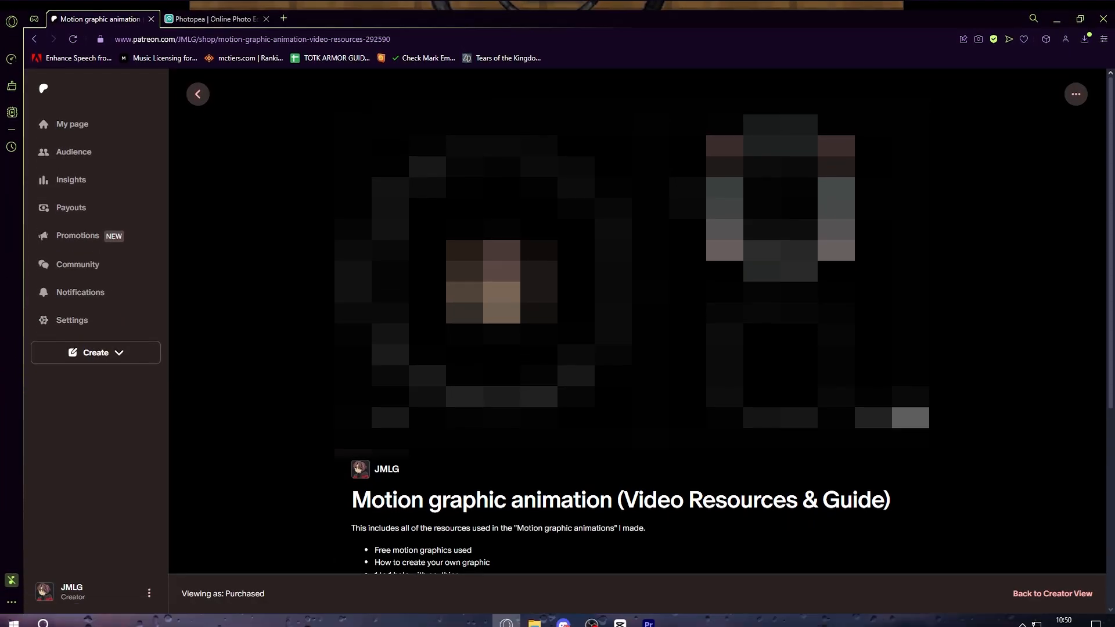
# Select the upper icon ring clip stacked above the endstone background for scaling
pyautogui.scroll(-3)
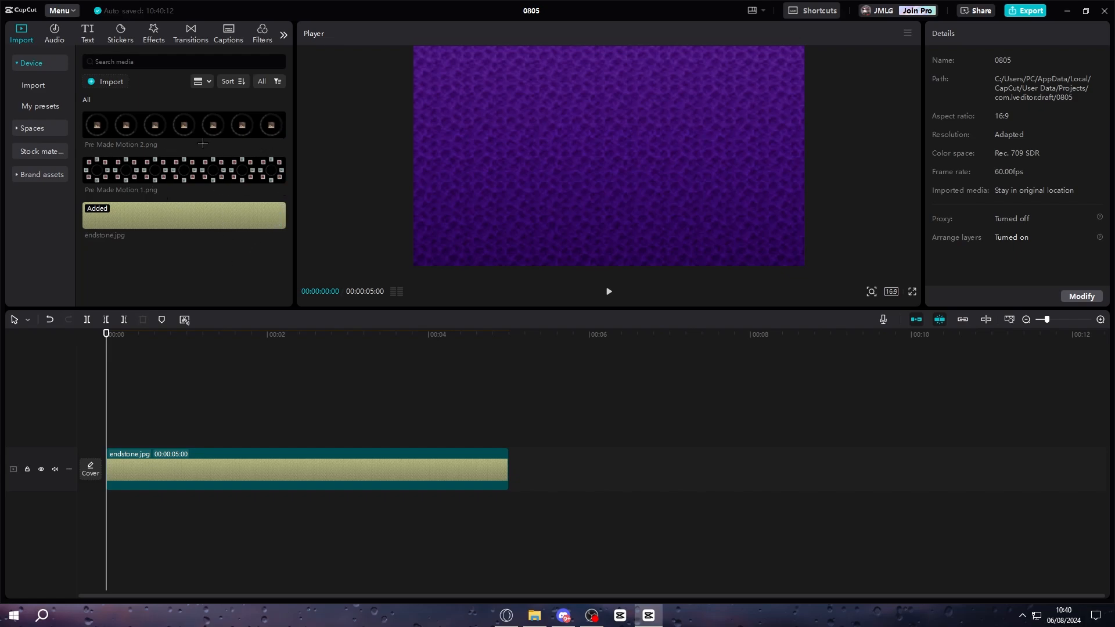
pyautogui.moveTo(258, 226)
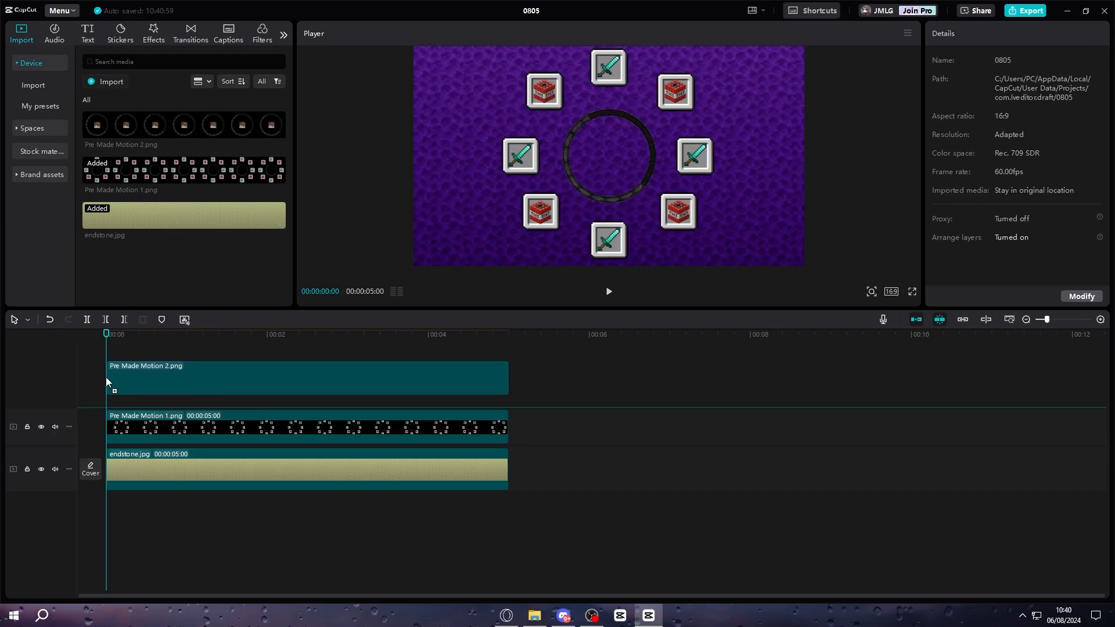
pyautogui.click(305, 392)
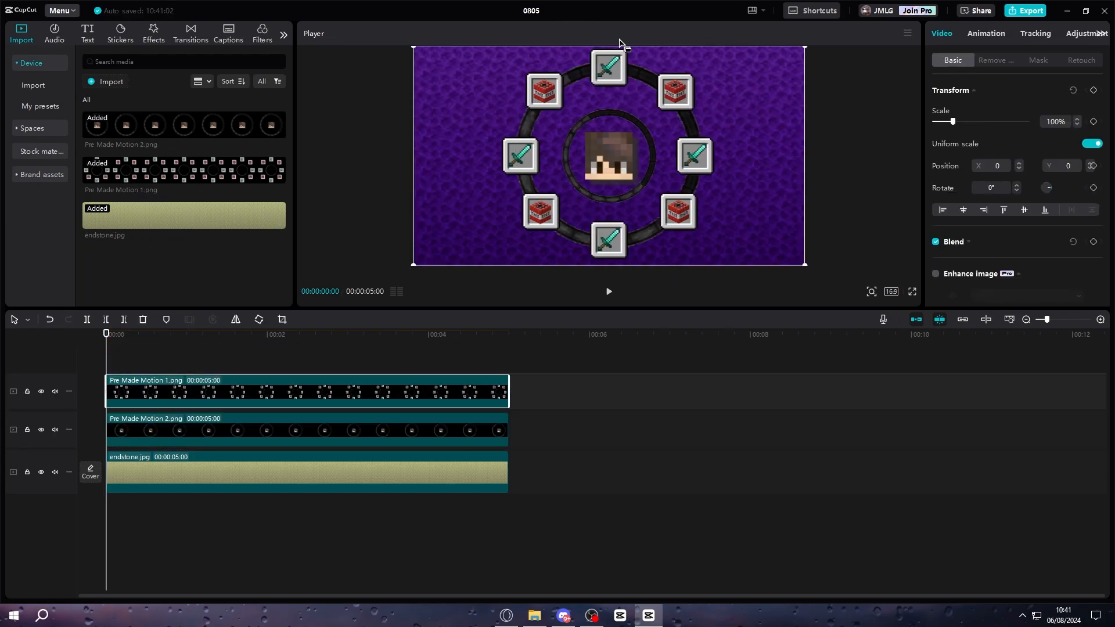
pyautogui.click(306, 392)
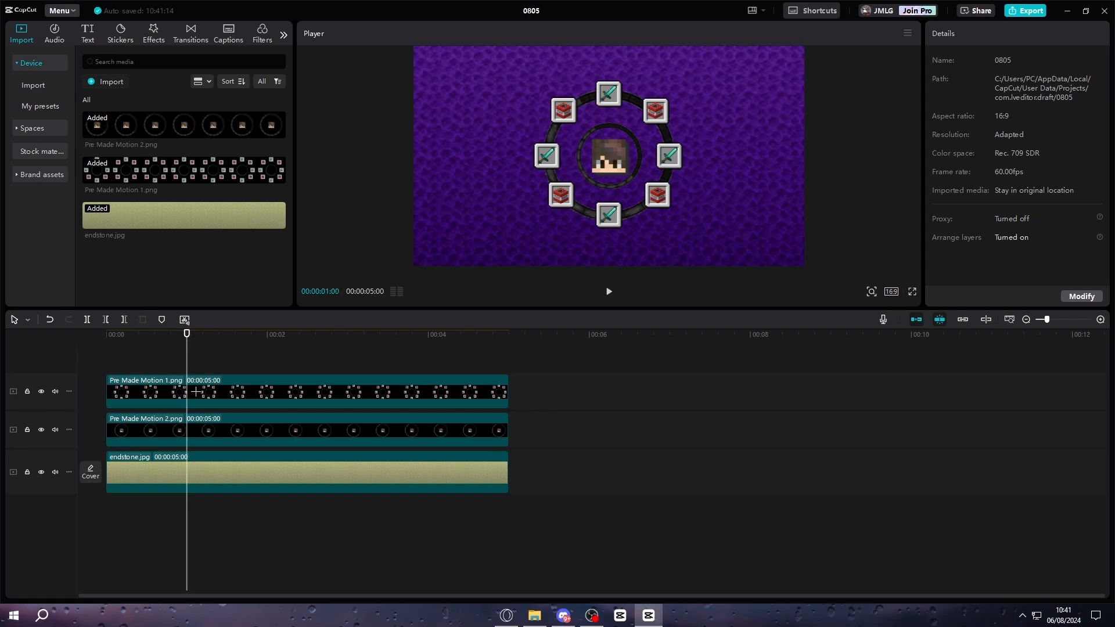
# Keyframe the icon ring's Rotate value at successive playhead positions so it spins
pyautogui.click(305, 392)
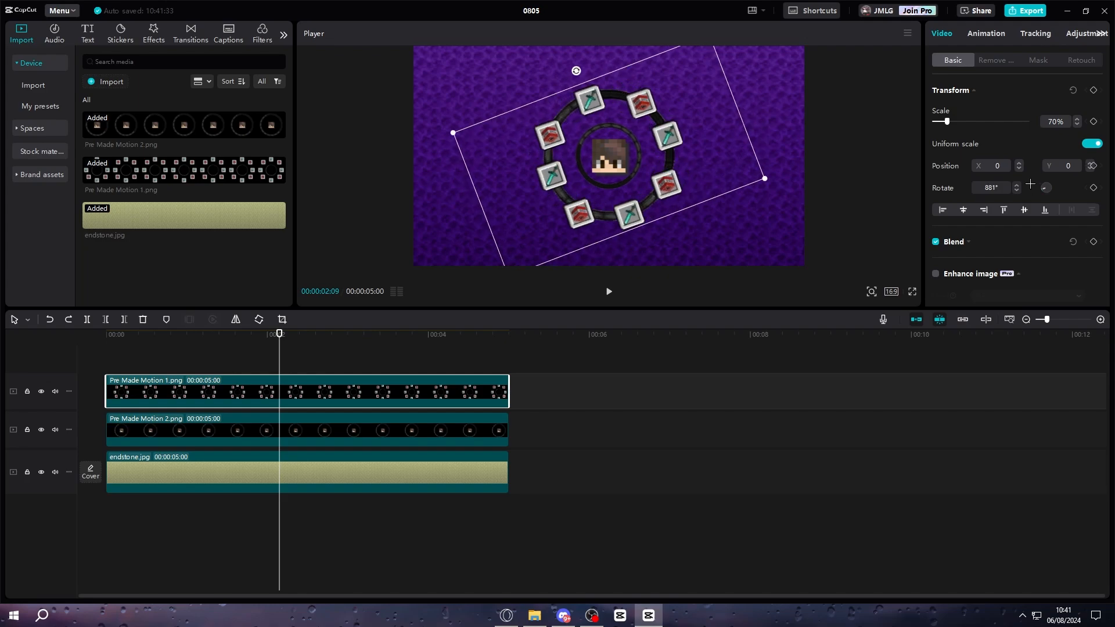
pyautogui.moveTo(575, 71); pyautogui.dragTo(607, 59)
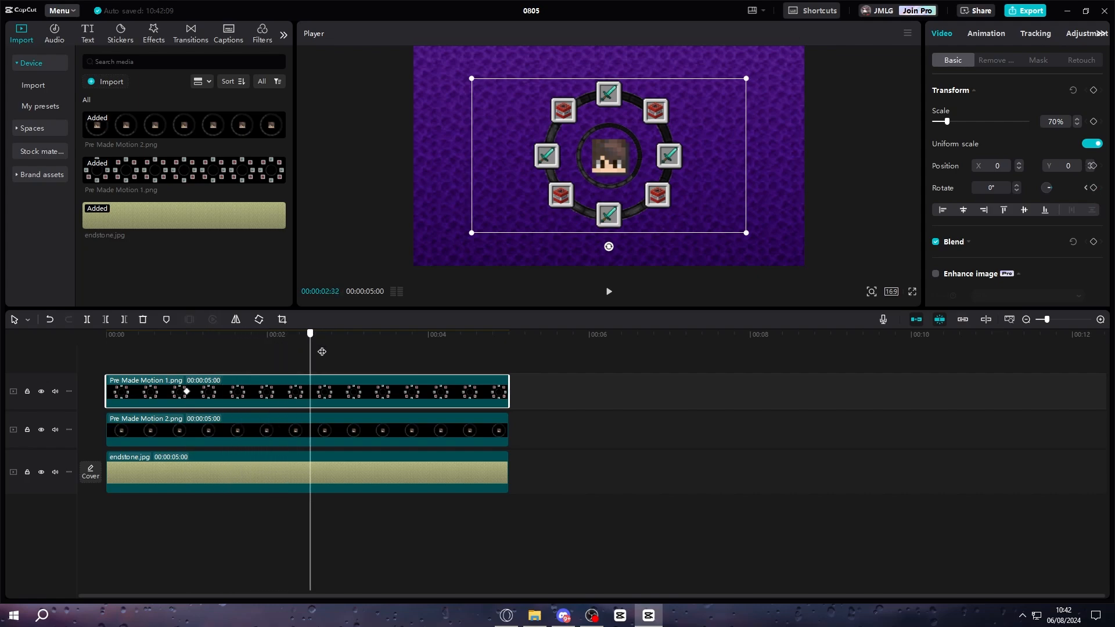
pyautogui.moveTo(308, 333); pyautogui.dragTo(369, 333)
pyautogui.write('72')
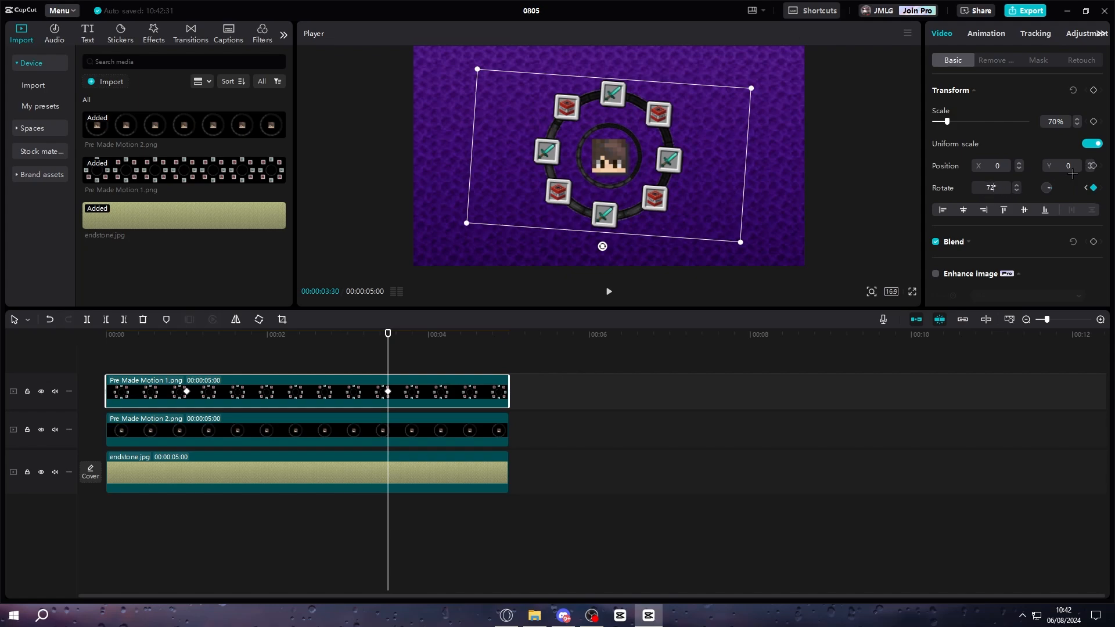
pyautogui.click(607, 292)
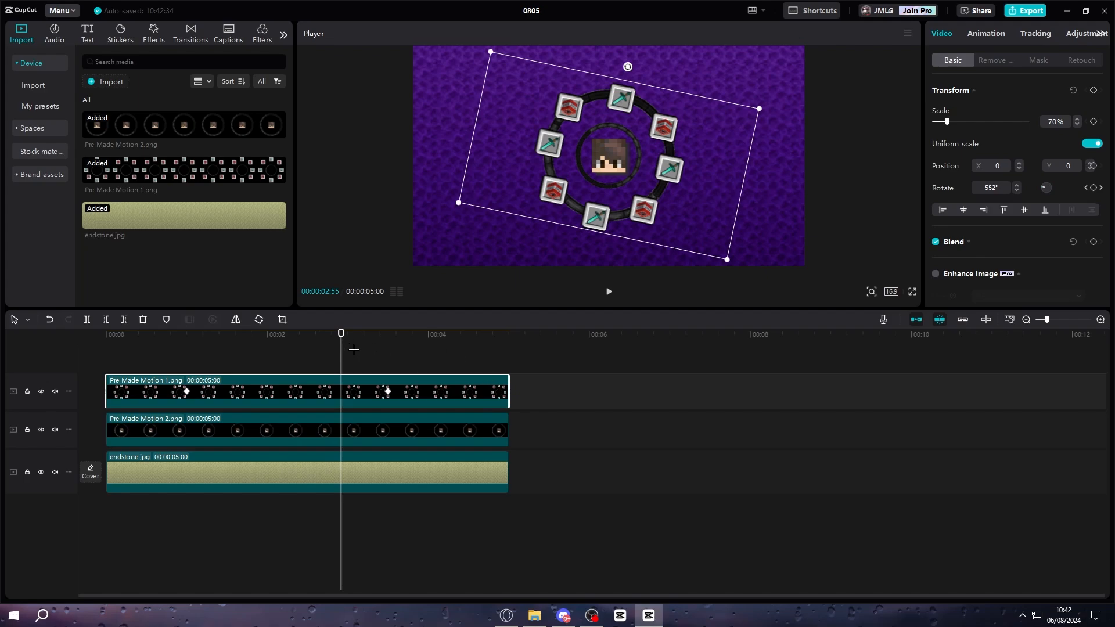
pyautogui.moveTo(332, 356)
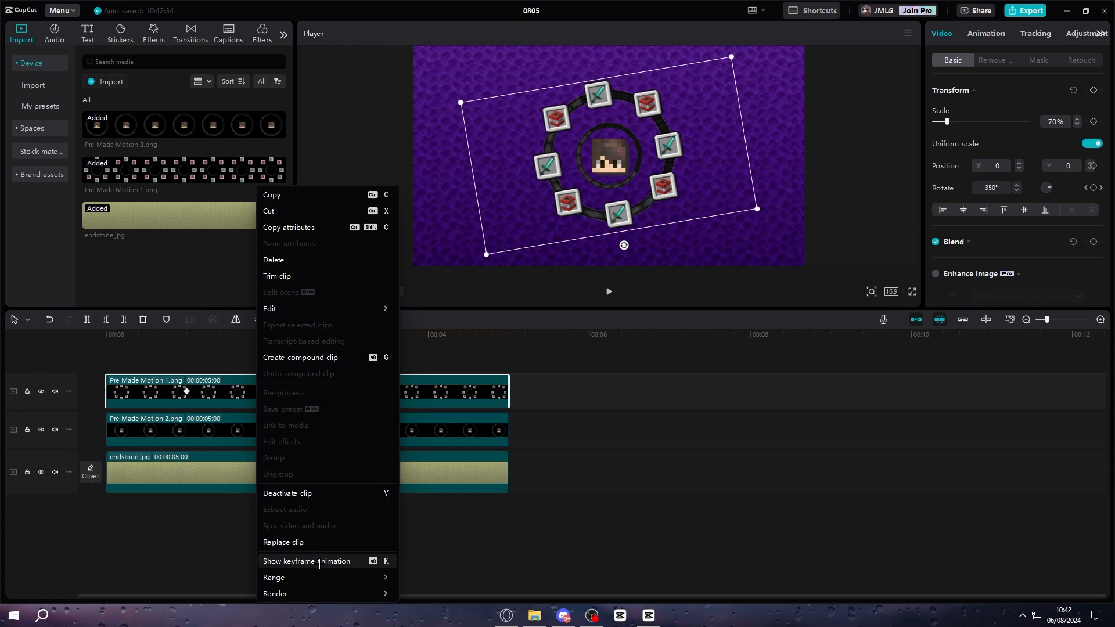
# Reshape the Rotate curve into a smooth ease in the keyframe graph and check the spin
pyautogui.click(307, 561)
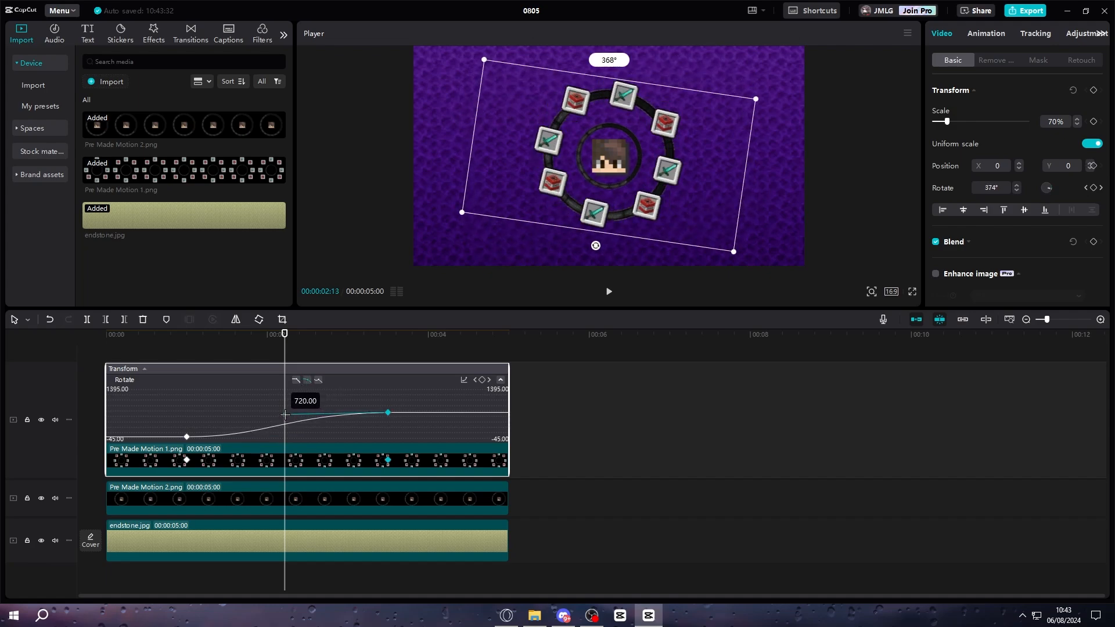
pyautogui.moveTo(284, 414); pyautogui.dragTo(290, 434)
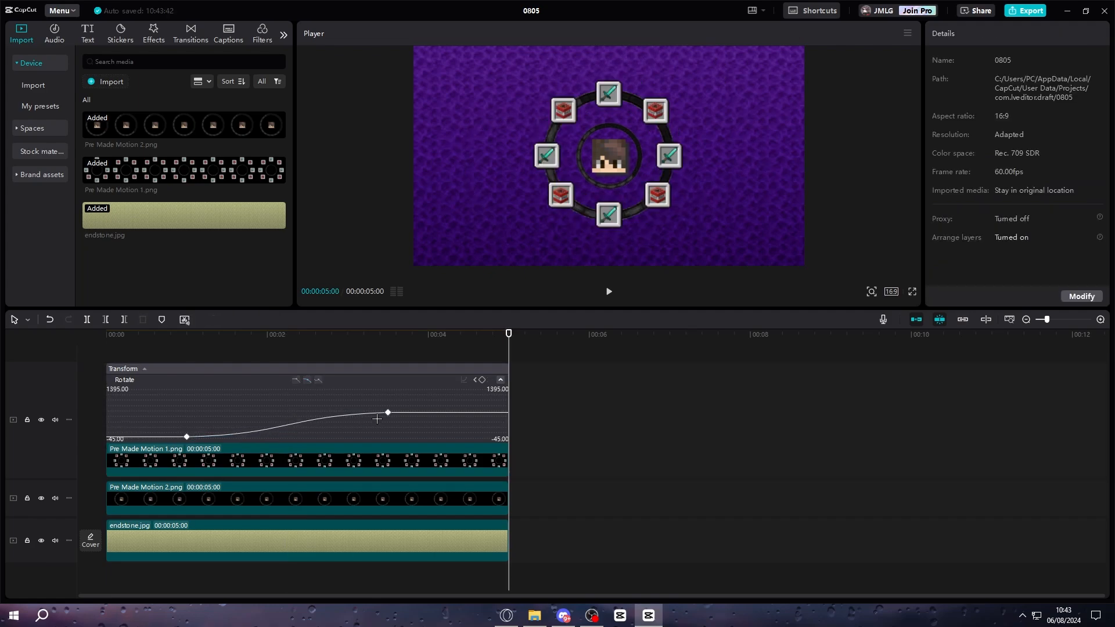
pyautogui.click(162, 335)
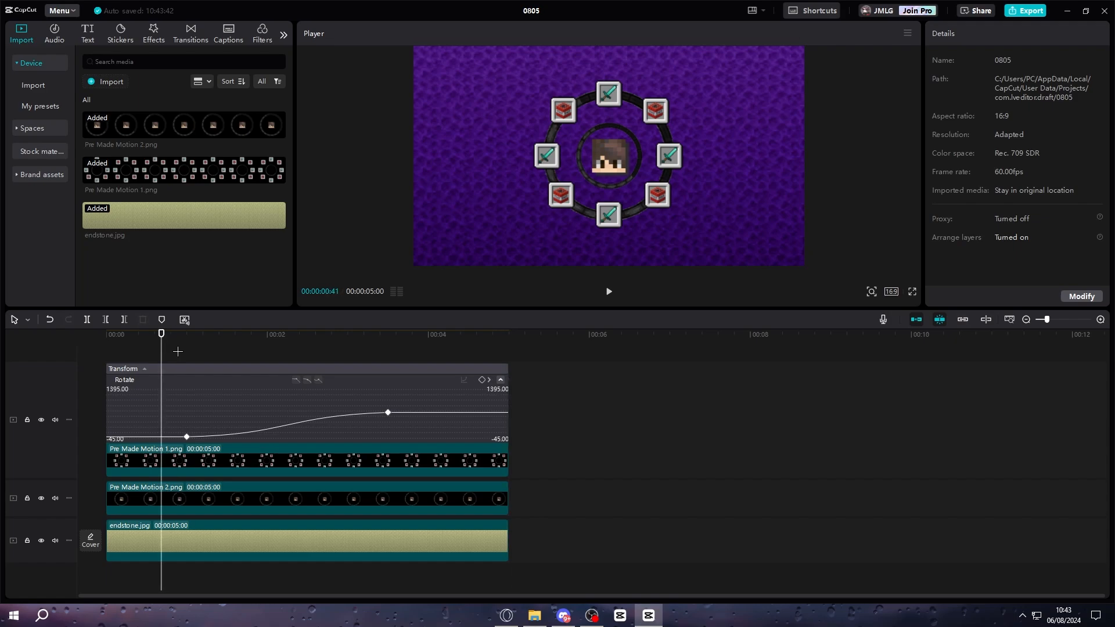
pyautogui.moveTo(588, 523)
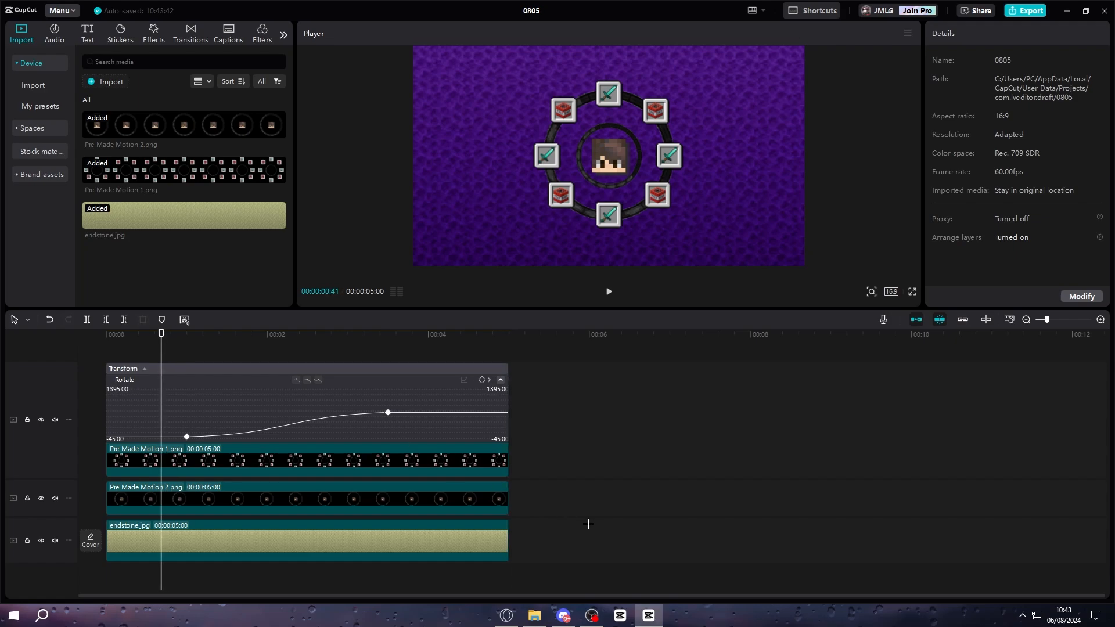
pyautogui.click(607, 291)
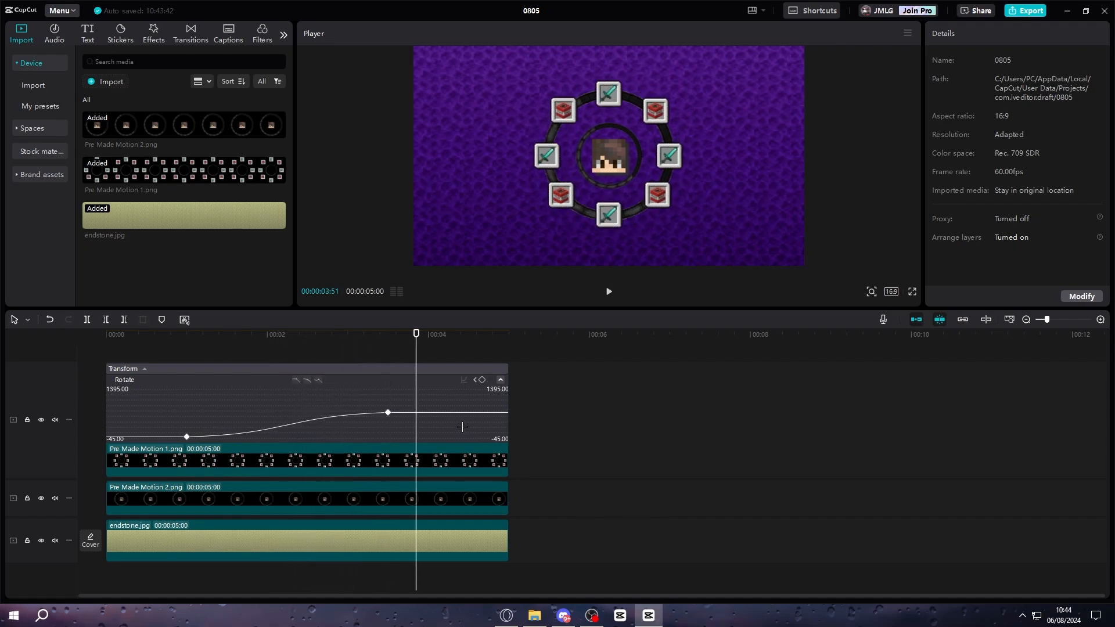
pyautogui.moveTo(441, 421)
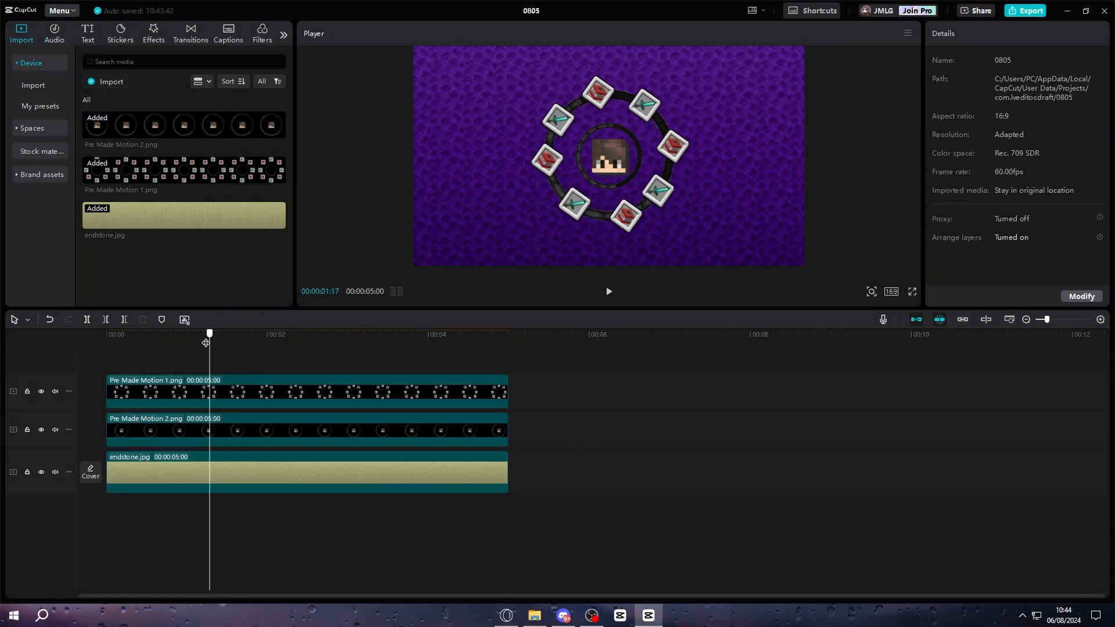
# Combine both selected icon ring clips into one compound clip
pyautogui.moveTo(209, 333); pyautogui.dragTo(193, 333)
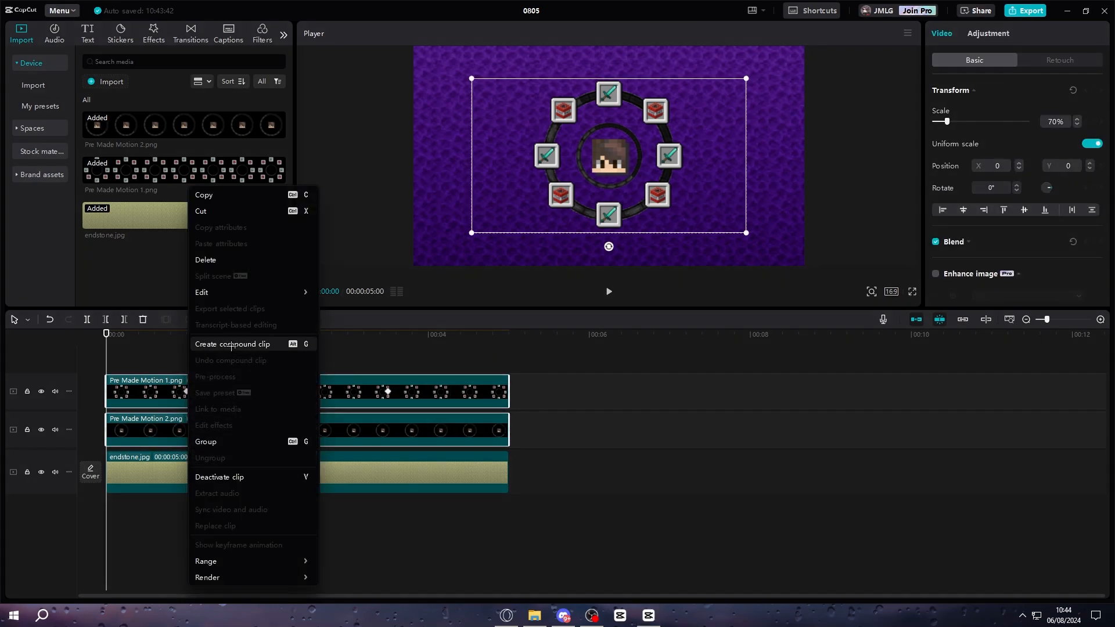
pyautogui.click(231, 344)
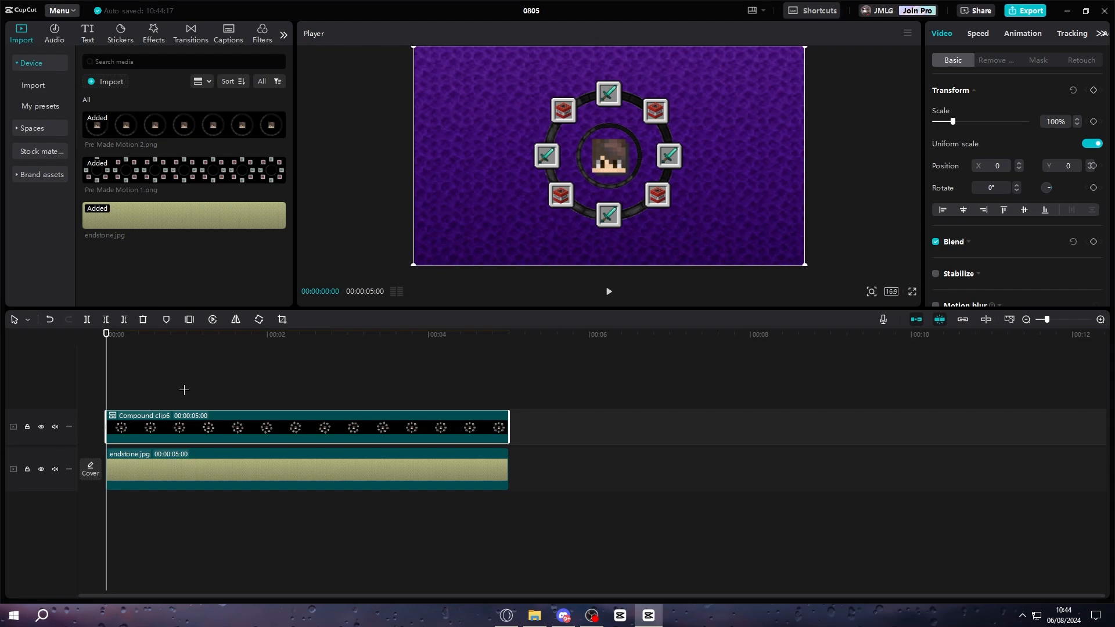
pyautogui.moveTo(615, 152)
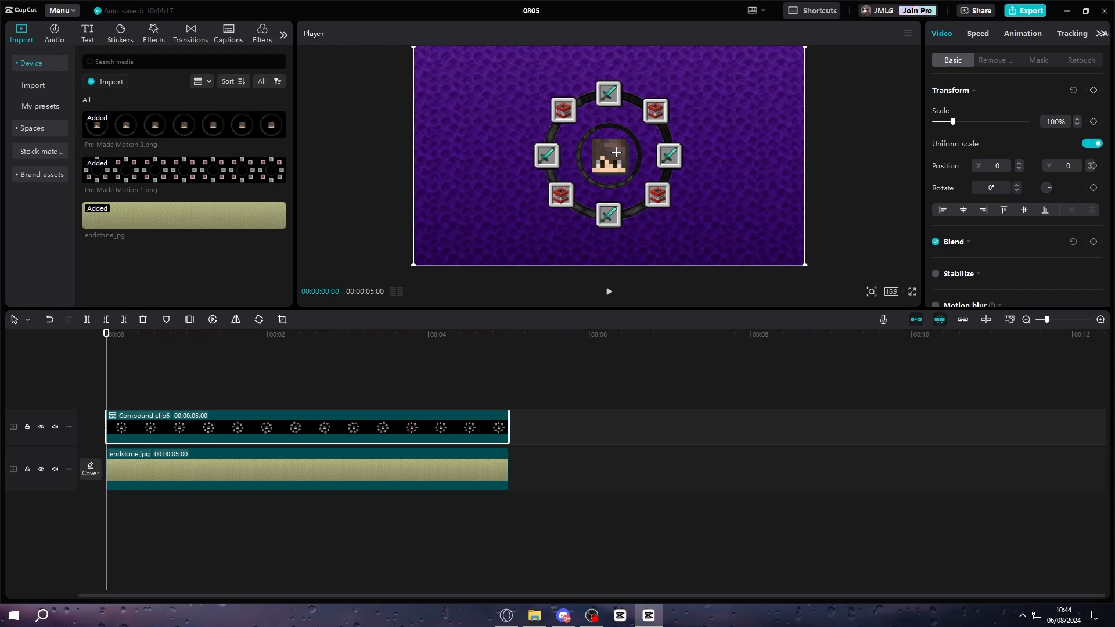
pyautogui.moveTo(1094, 92)
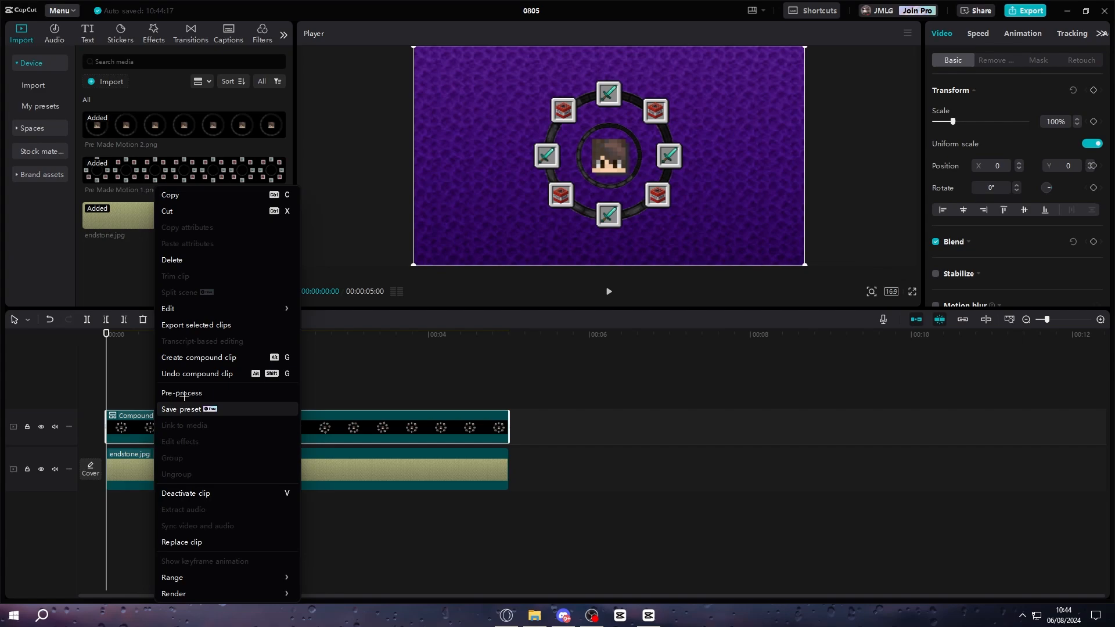
pyautogui.moveTo(198, 375)
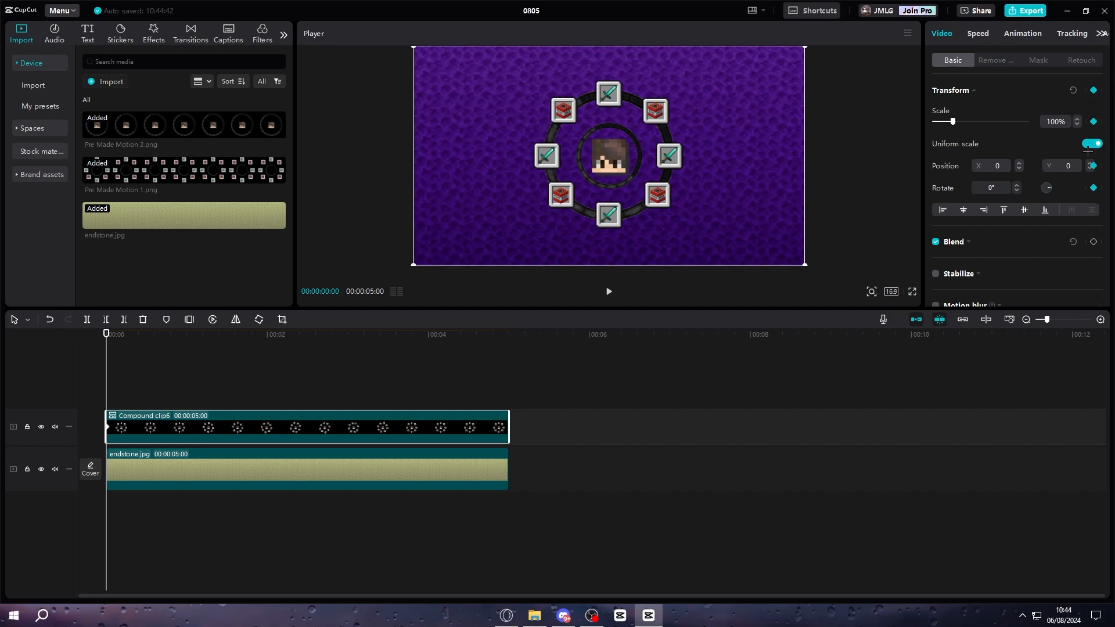
# Ease the compound ring's vertical slide-in position curve over the first second
pyautogui.click(182, 333)
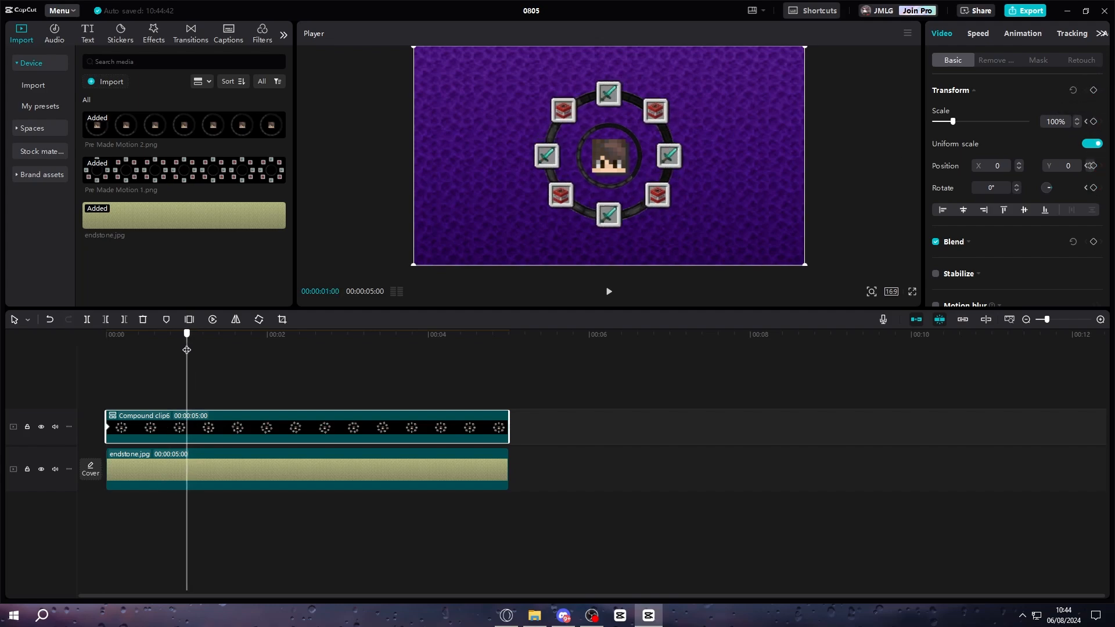
pyautogui.click(1077, 90)
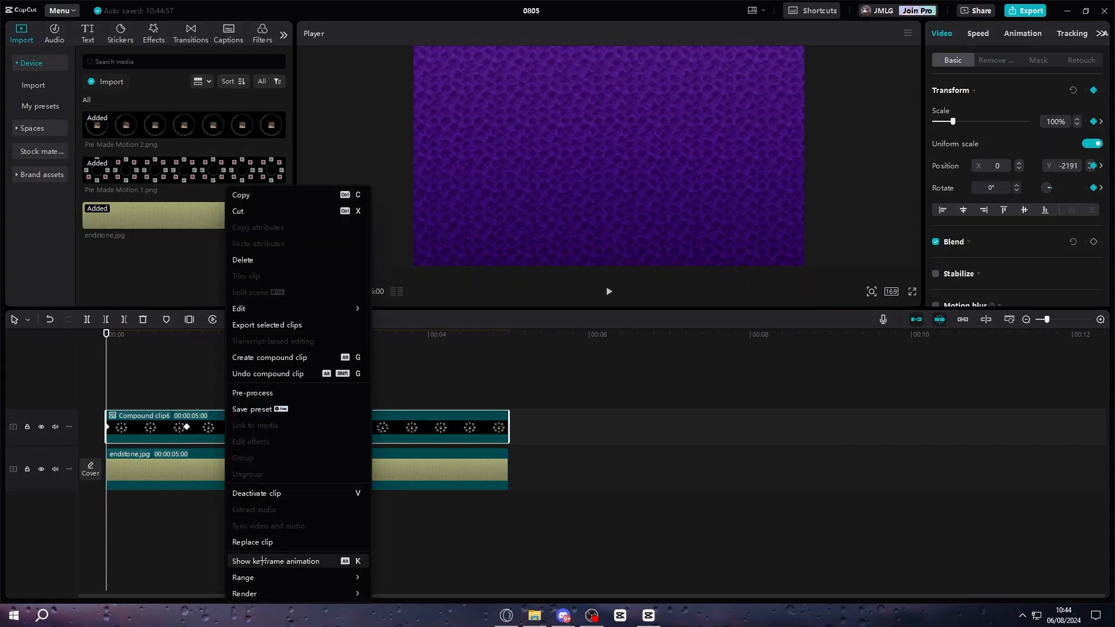
pyautogui.click(276, 561)
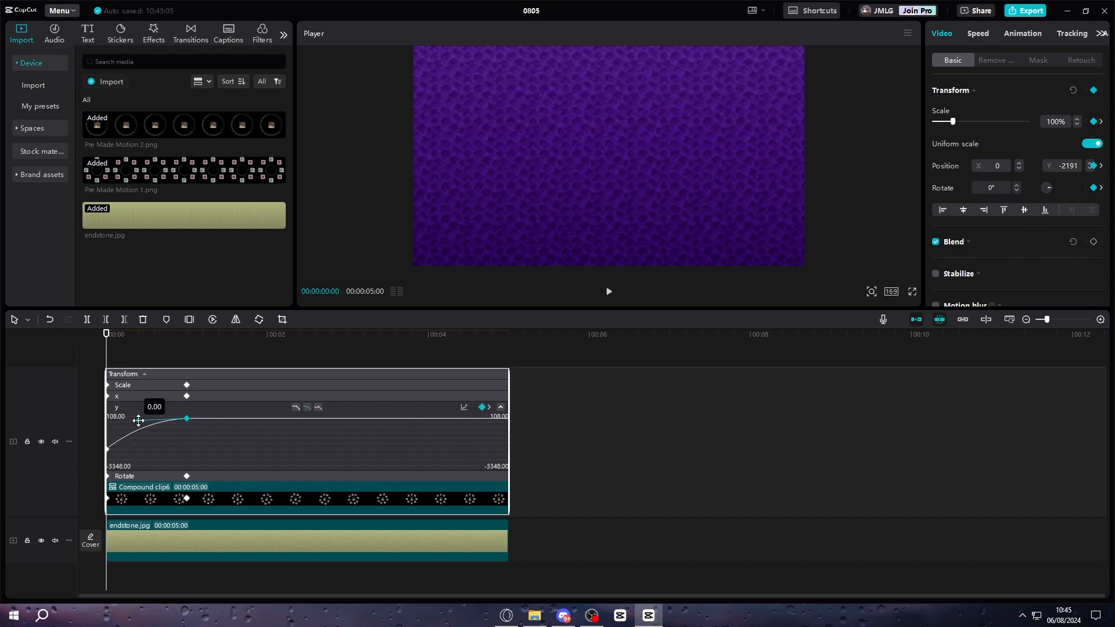
pyautogui.moveTo(138, 419); pyautogui.dragTo(150, 448)
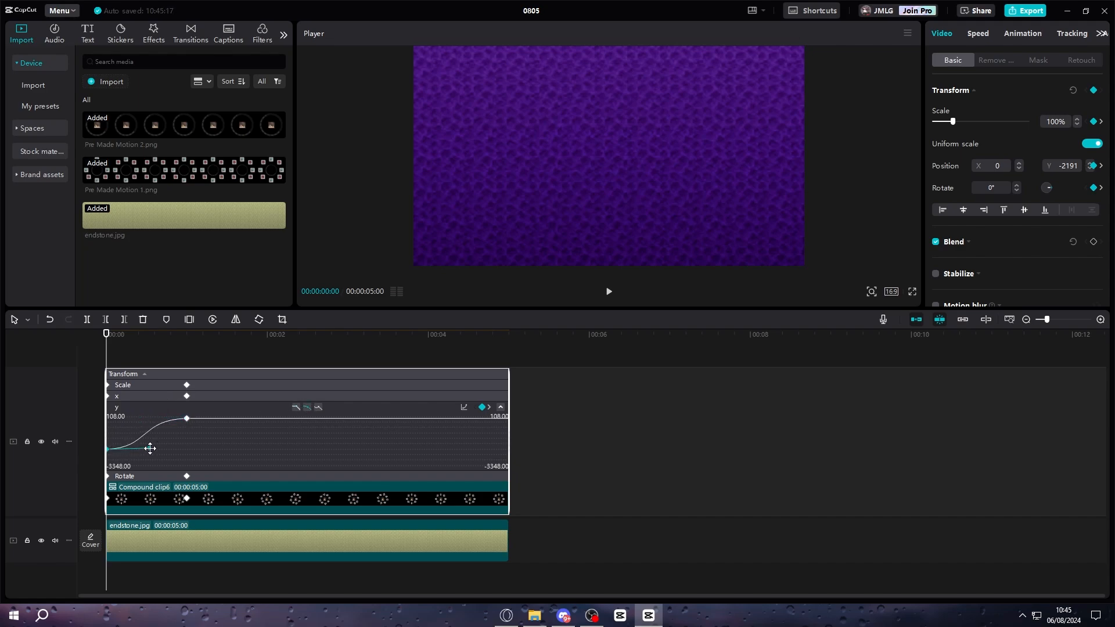
pyautogui.moveTo(186, 418); pyautogui.dragTo(149, 448)
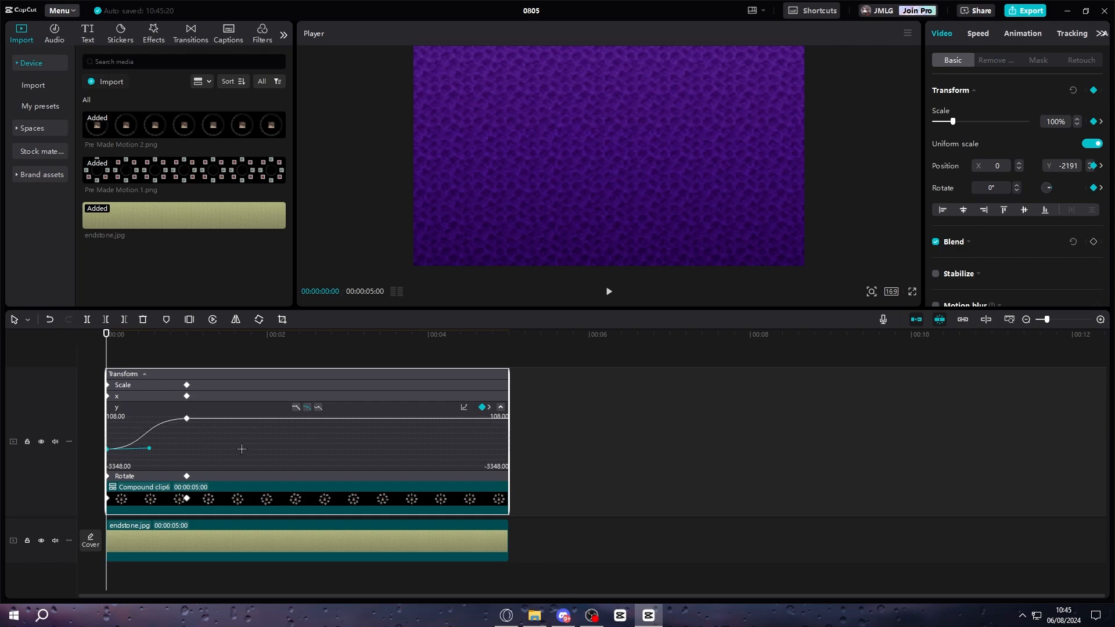
# Bring up the compound clip's options and return to the timeline start
pyautogui.rightClick(241, 448)
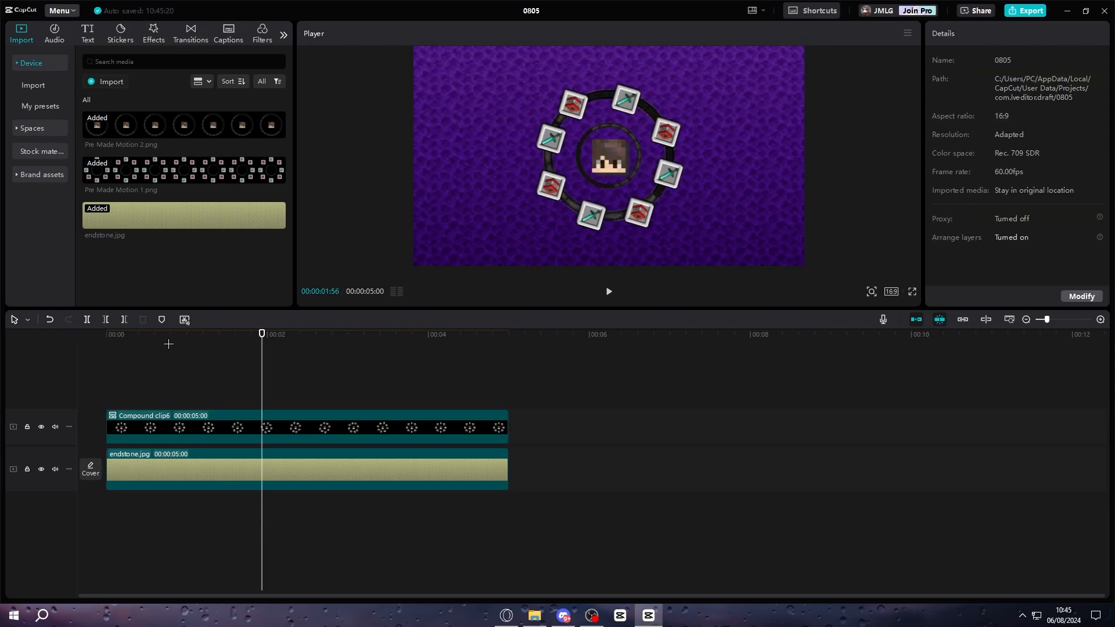
pyautogui.click(105, 333)
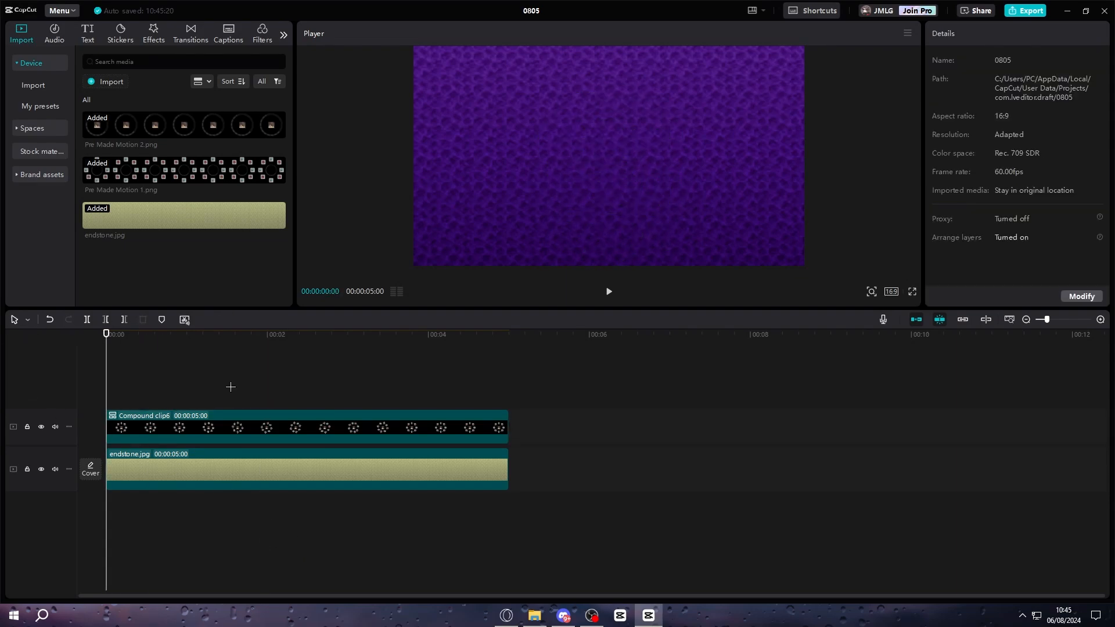
# Select the merged ring-and-background compound clip and play back the animated ring
pyautogui.click(607, 291)
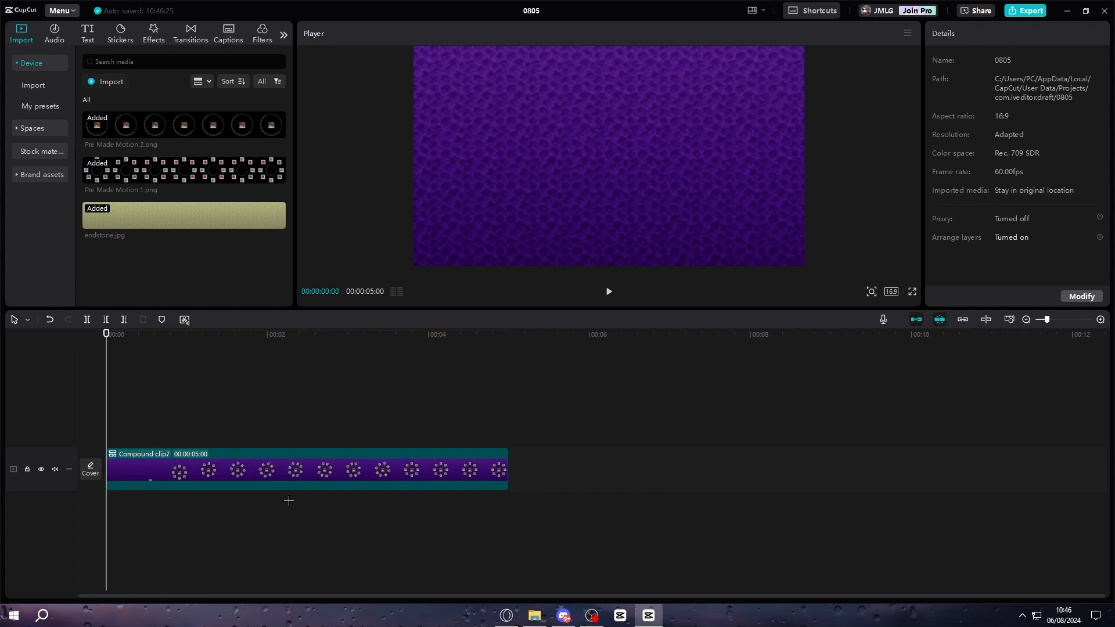
pyautogui.click(306, 469)
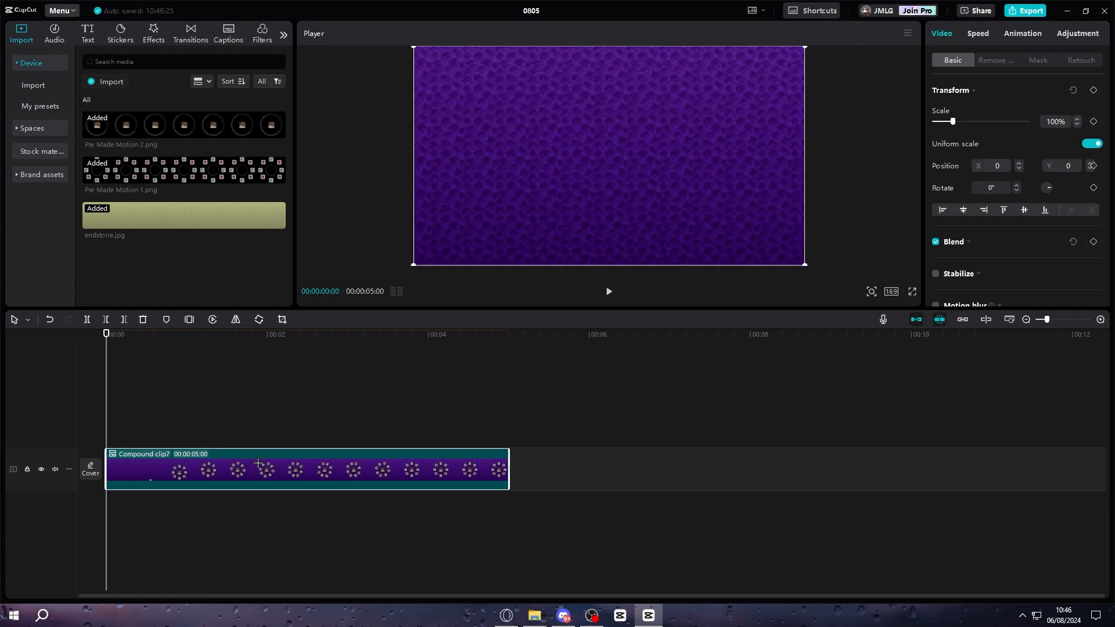
pyautogui.click(607, 291)
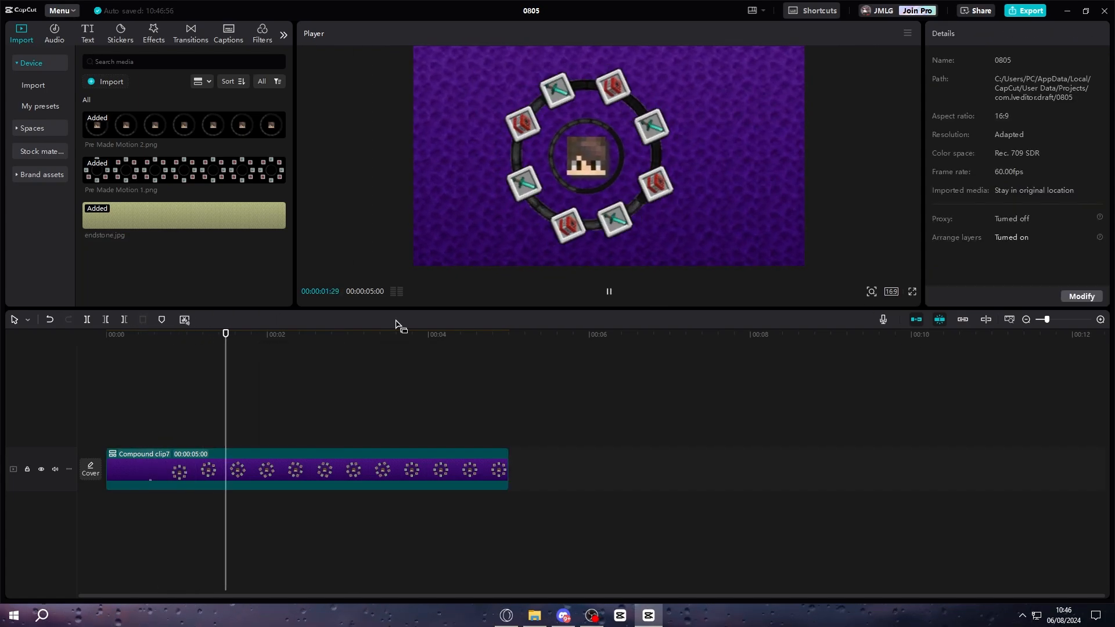
# Show the compound clip's transform keyframes and play back the 150% zoom and slide
pyautogui.click(267, 469)
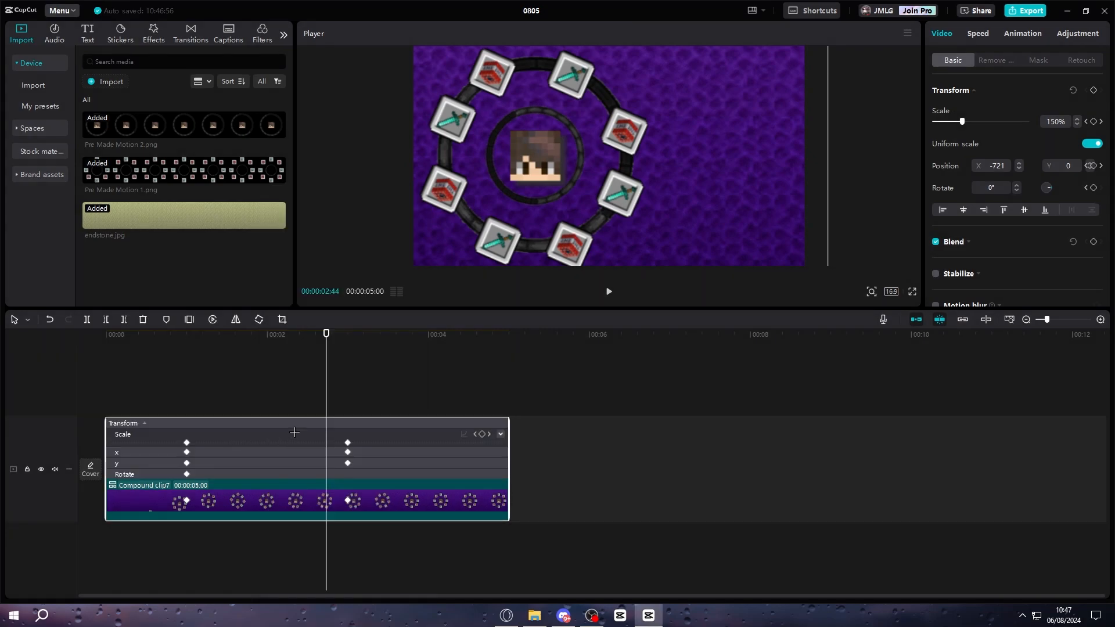
pyautogui.moveTo(240, 453)
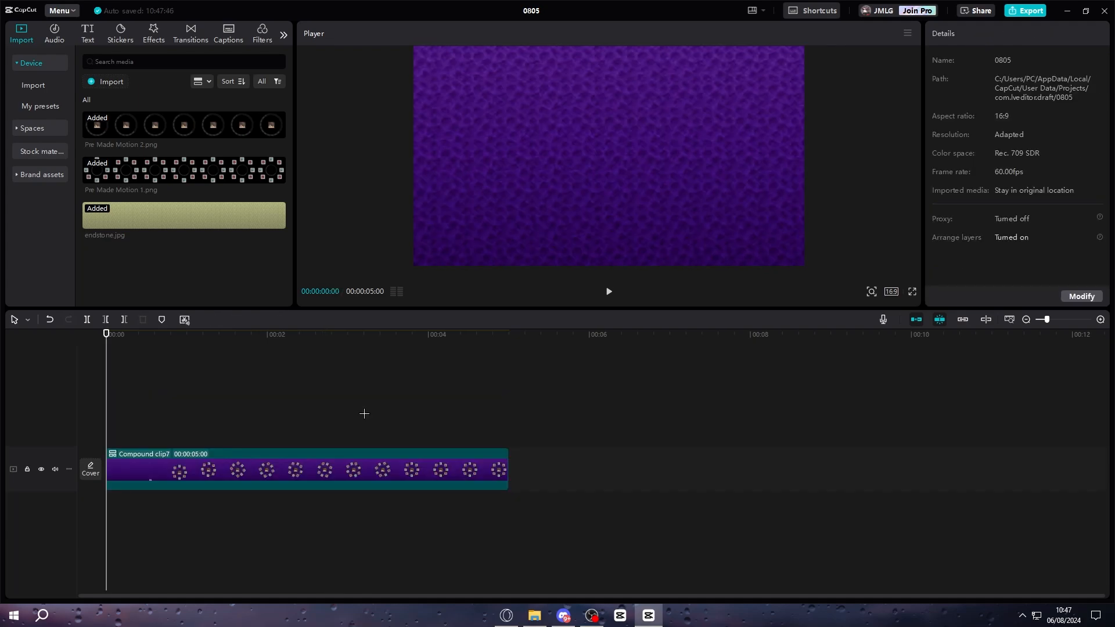
pyautogui.click(607, 292)
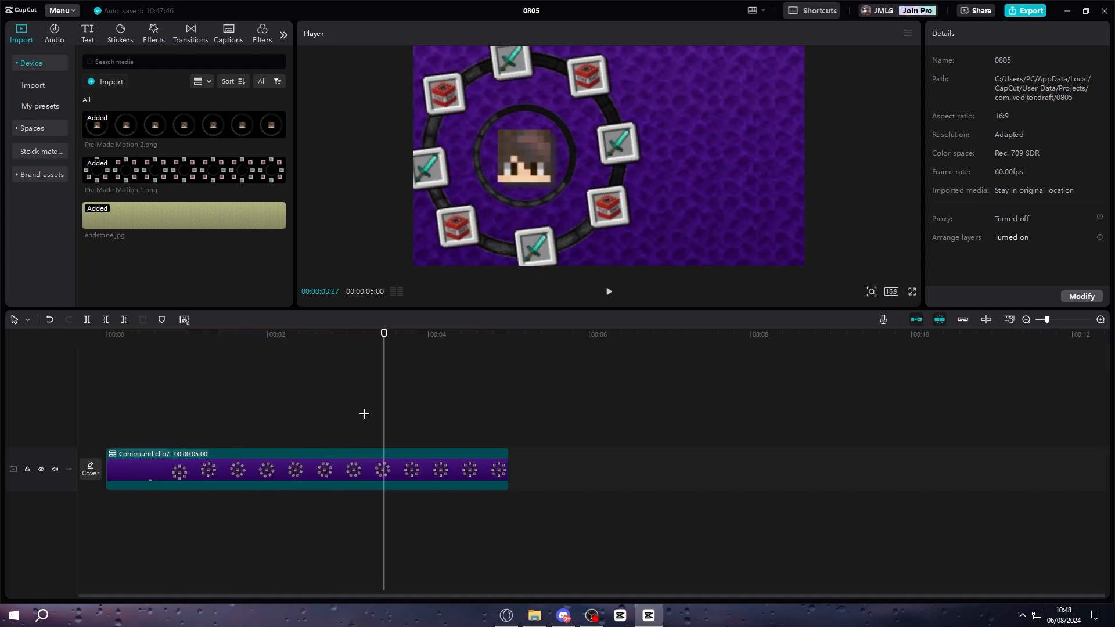
pyautogui.click(490, 333)
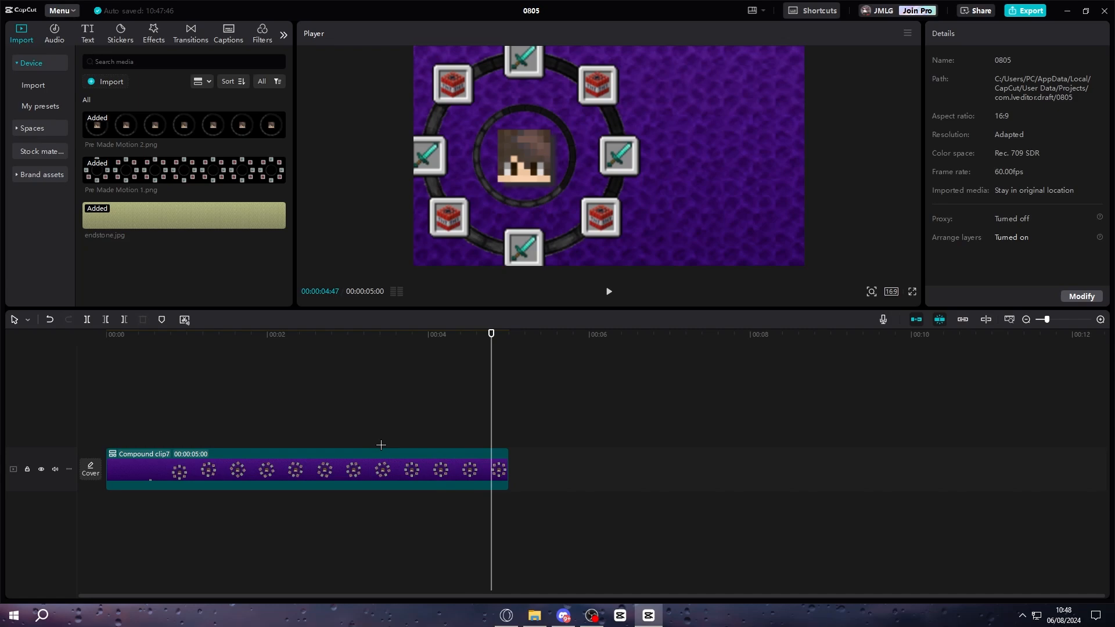
pyautogui.moveTo(360, 397)
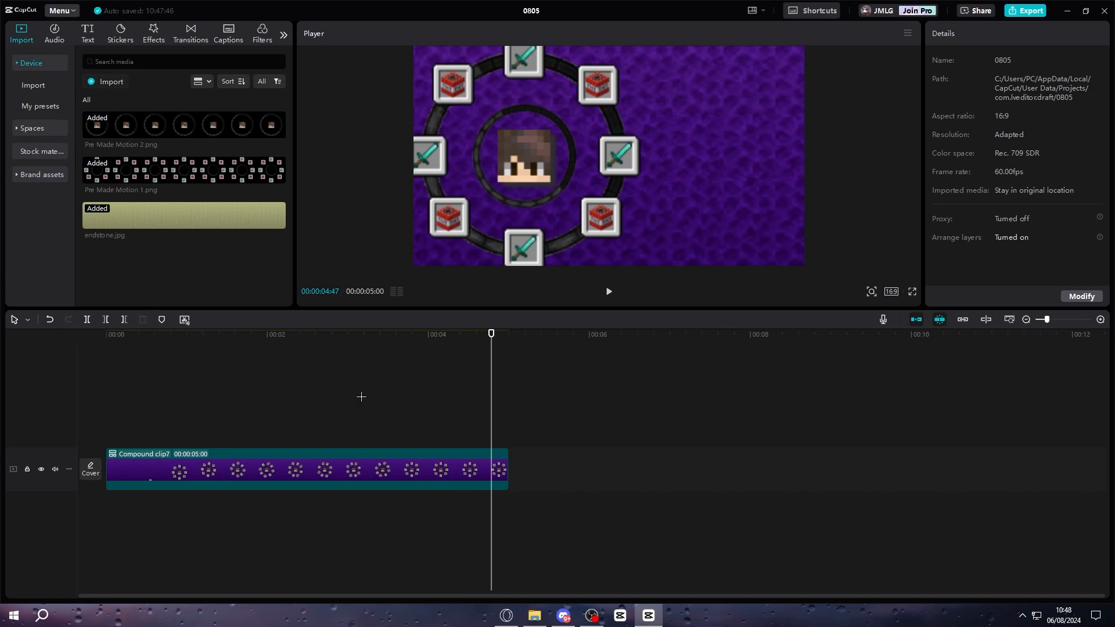
pyautogui.click(87, 33)
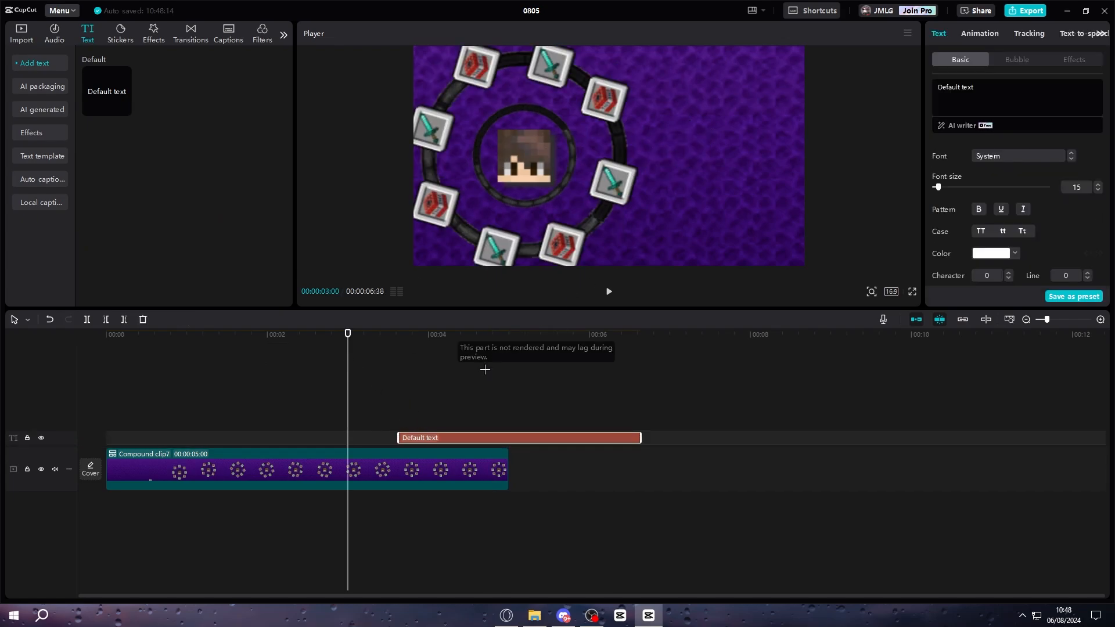
# Add a text clip reading 'Strength II' beside the icon ring
pyautogui.write('s')
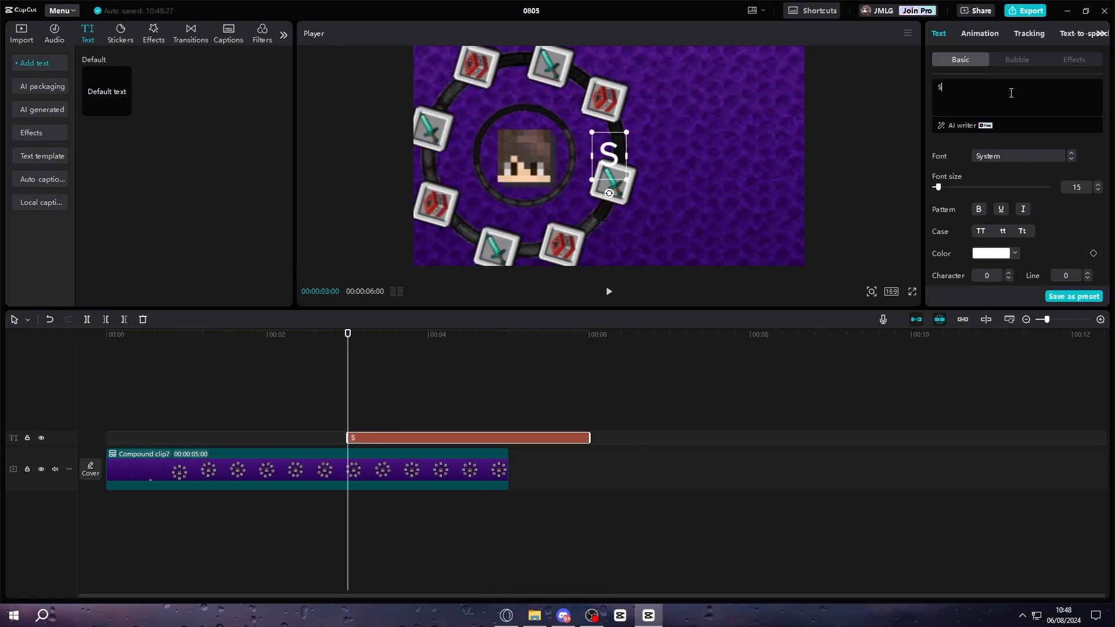
pyautogui.write('trength II')
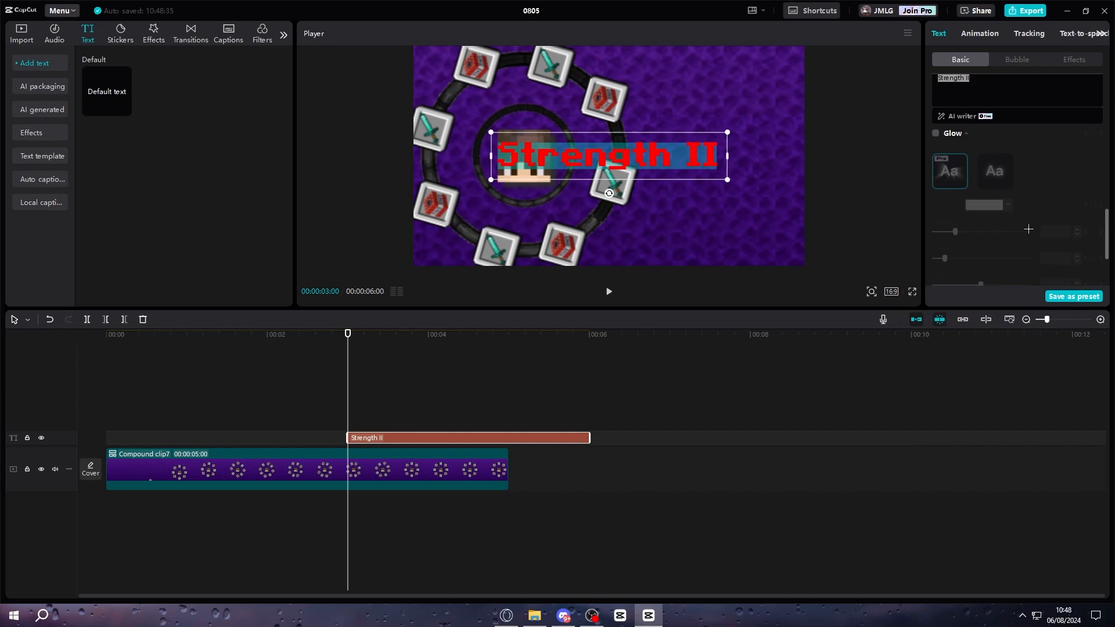
pyautogui.click(936, 133)
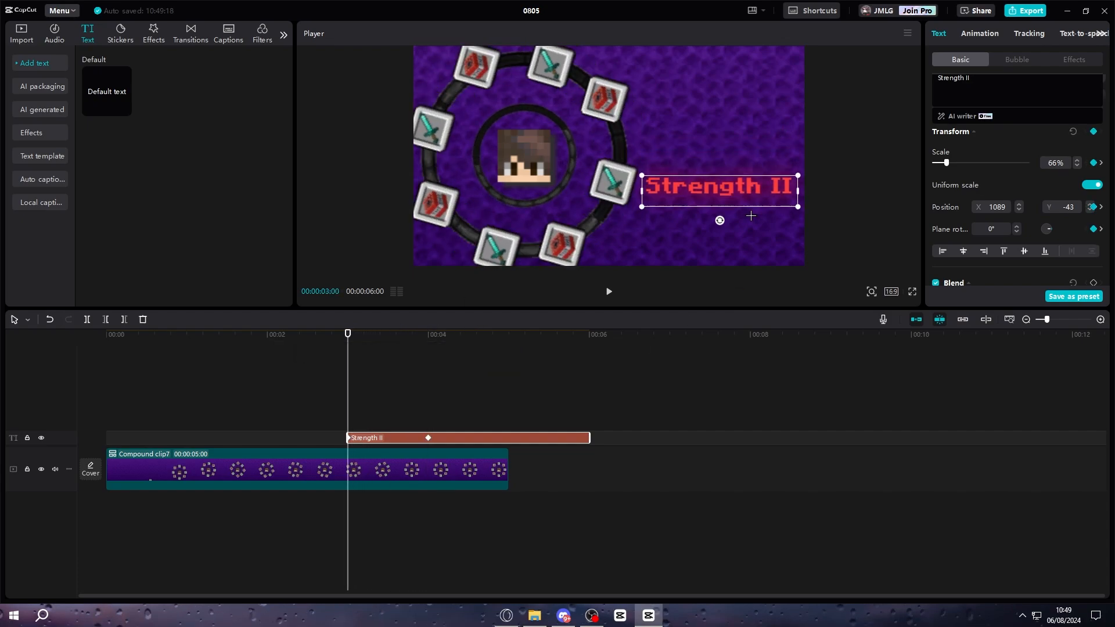
pyautogui.rightClick(429, 438)
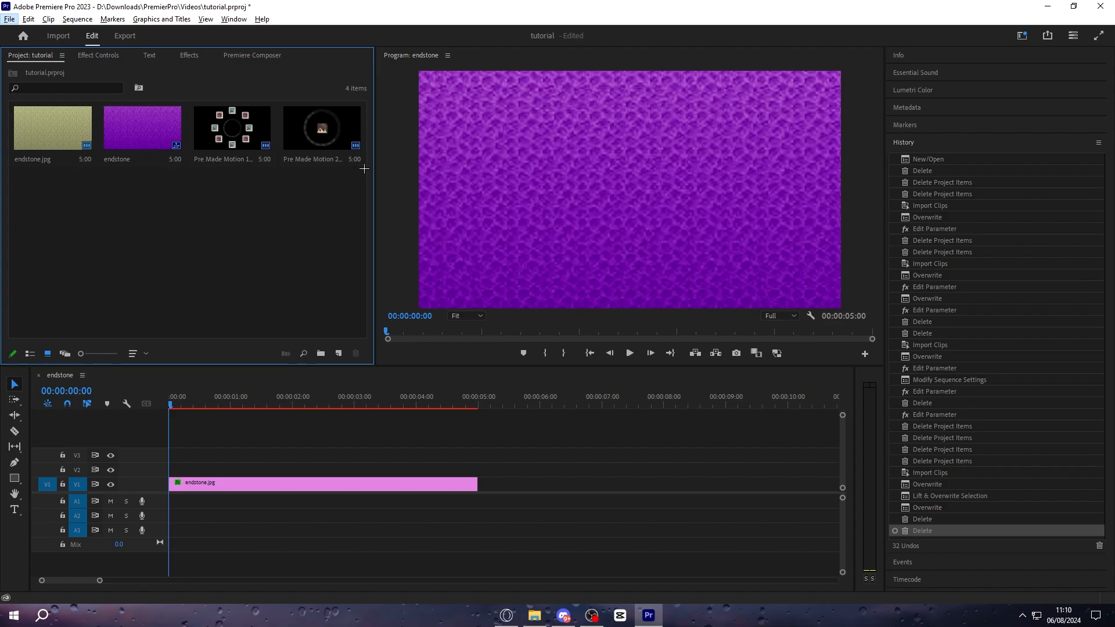
pyautogui.moveTo(259, 390)
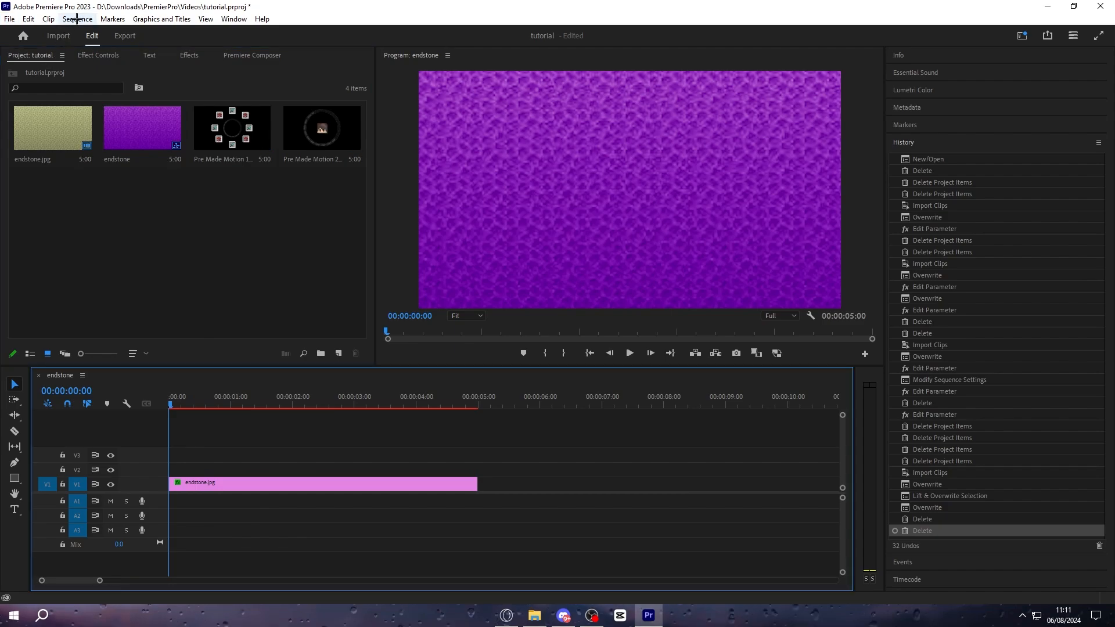
# Set the sequence Timebase to 60.00 frames/second in Sequence Settings
pyautogui.click(76, 18)
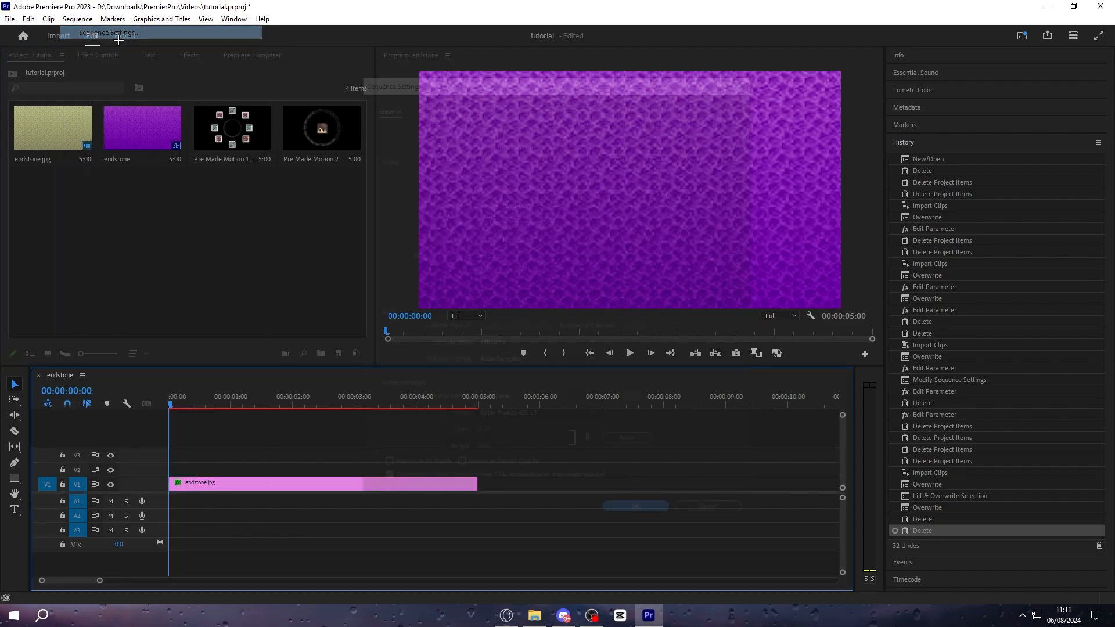
pyautogui.click(536, 140)
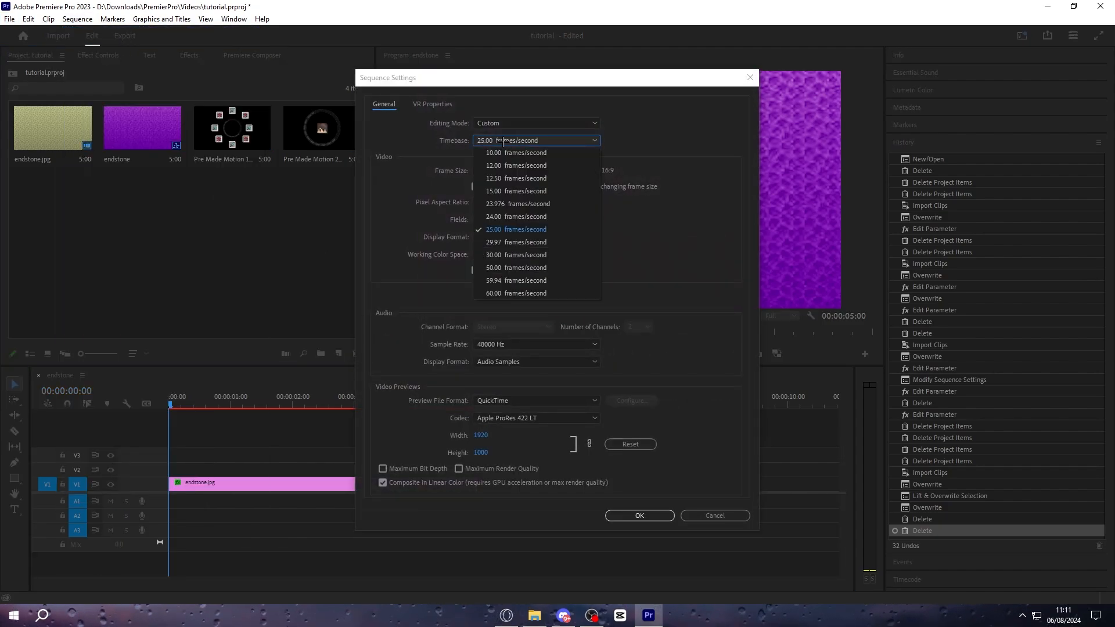
pyautogui.moveTo(516, 293)
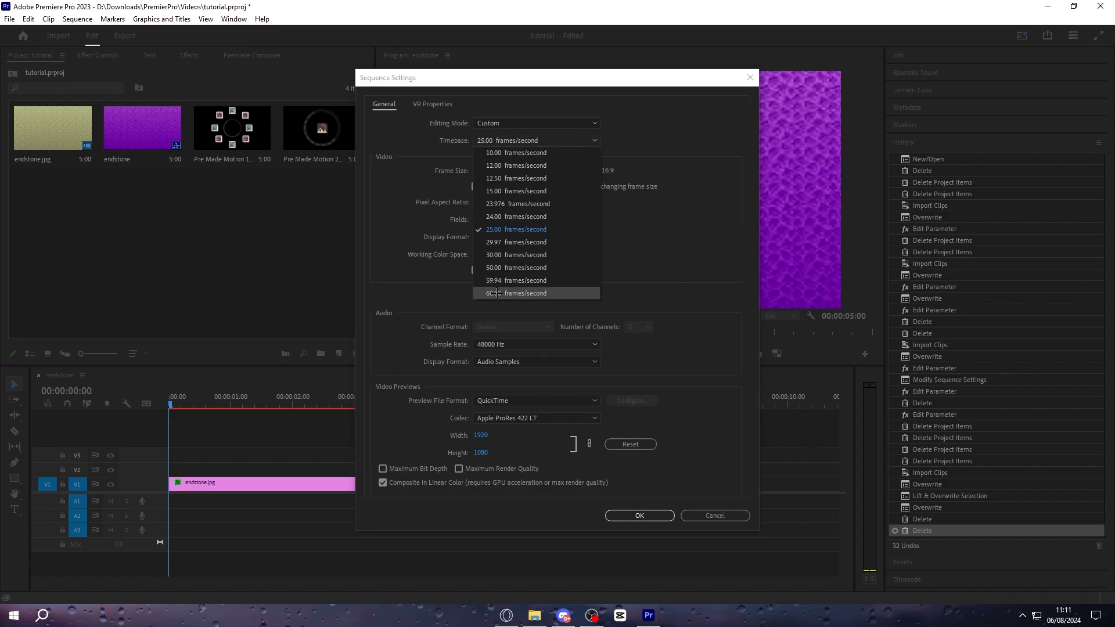
pyautogui.click(516, 292)
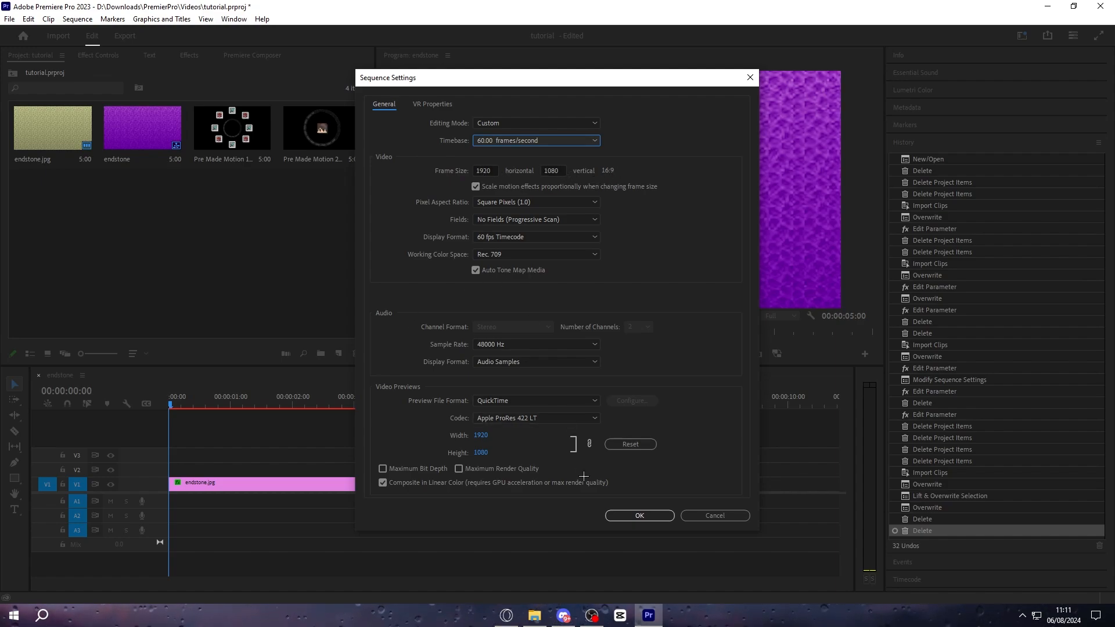
pyautogui.click(638, 516)
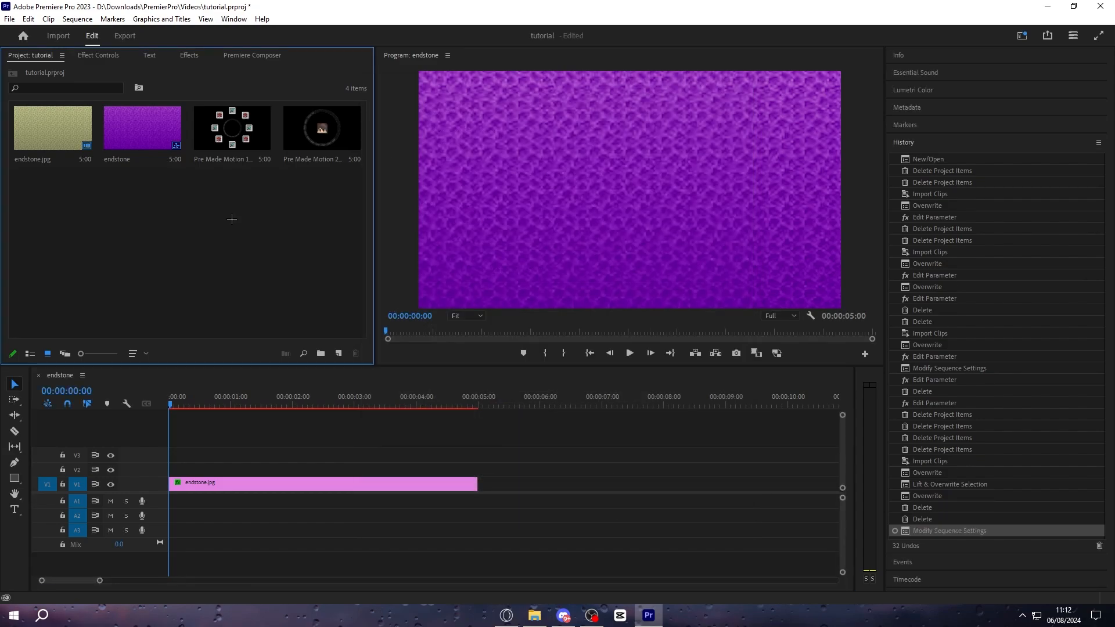
pyautogui.moveTo(285, 150)
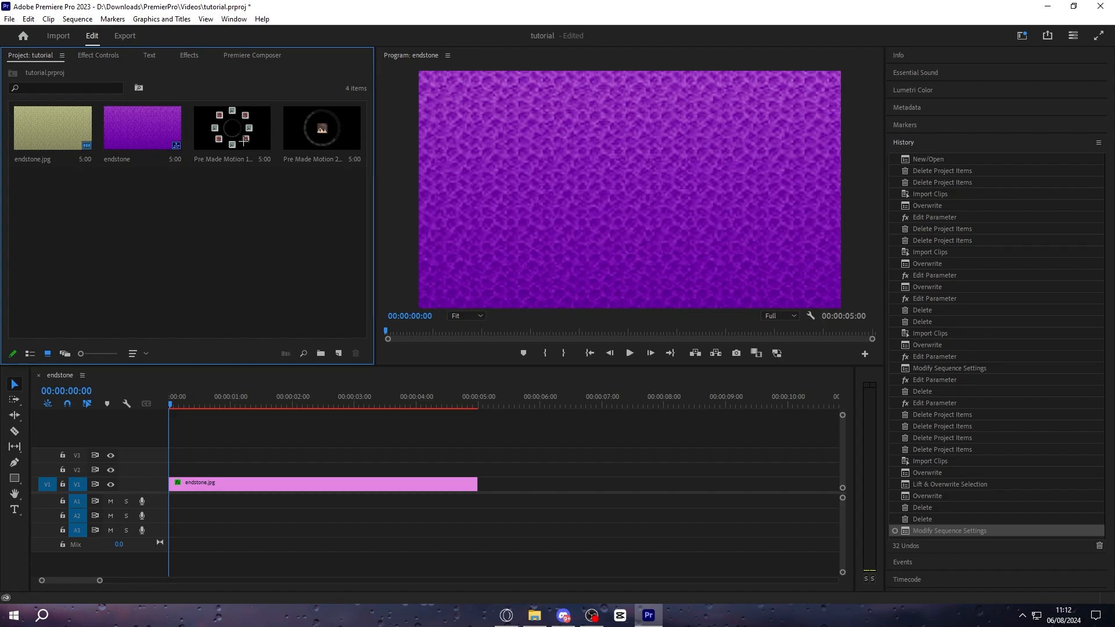
# Select Pre Made Motion 1.png in the Project panel to place above endstone.jpg
pyautogui.click(321, 128)
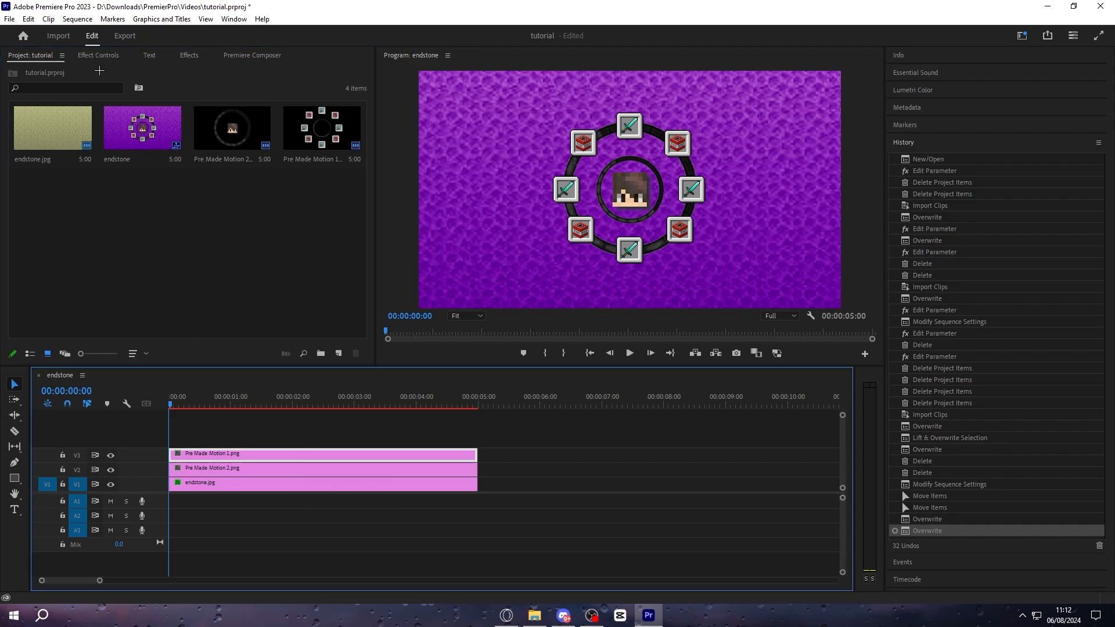
pyautogui.click(233, 19)
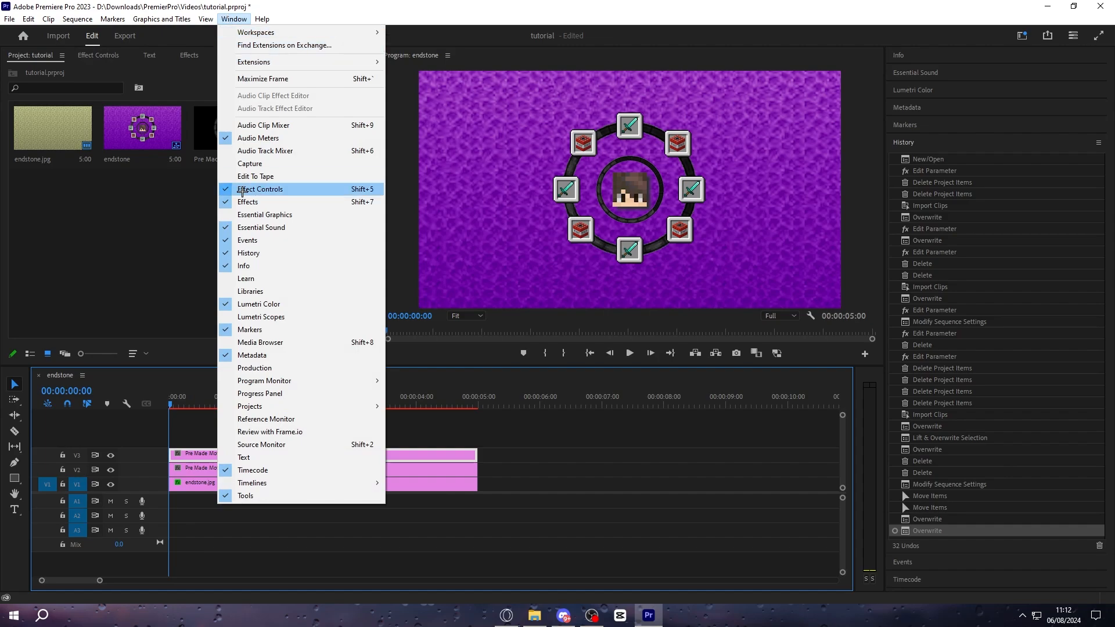
# Keyframe the ring image's Rotation at 0° at 00:01:00 and 720° at 00:03:30
pyautogui.click(259, 188)
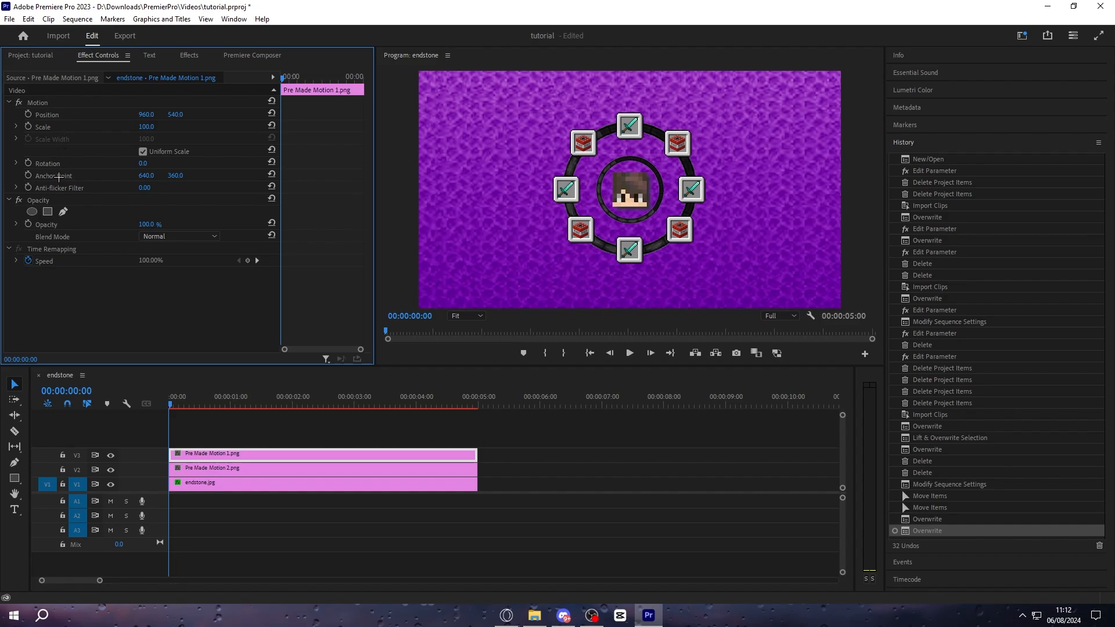
pyautogui.moveTo(97, 189)
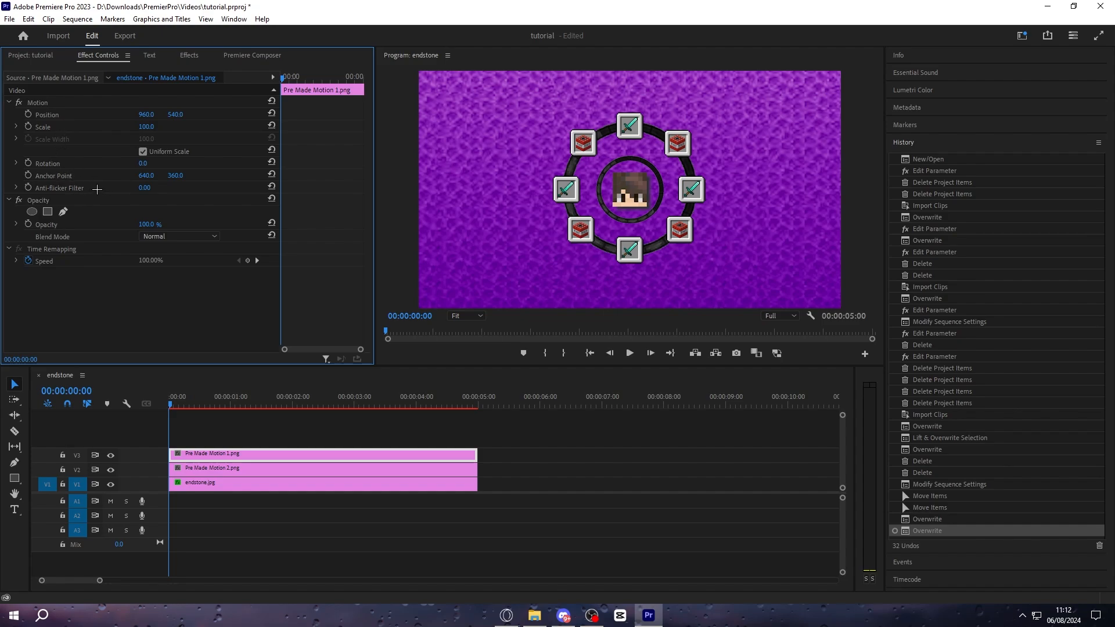
pyautogui.moveTo(81, 253)
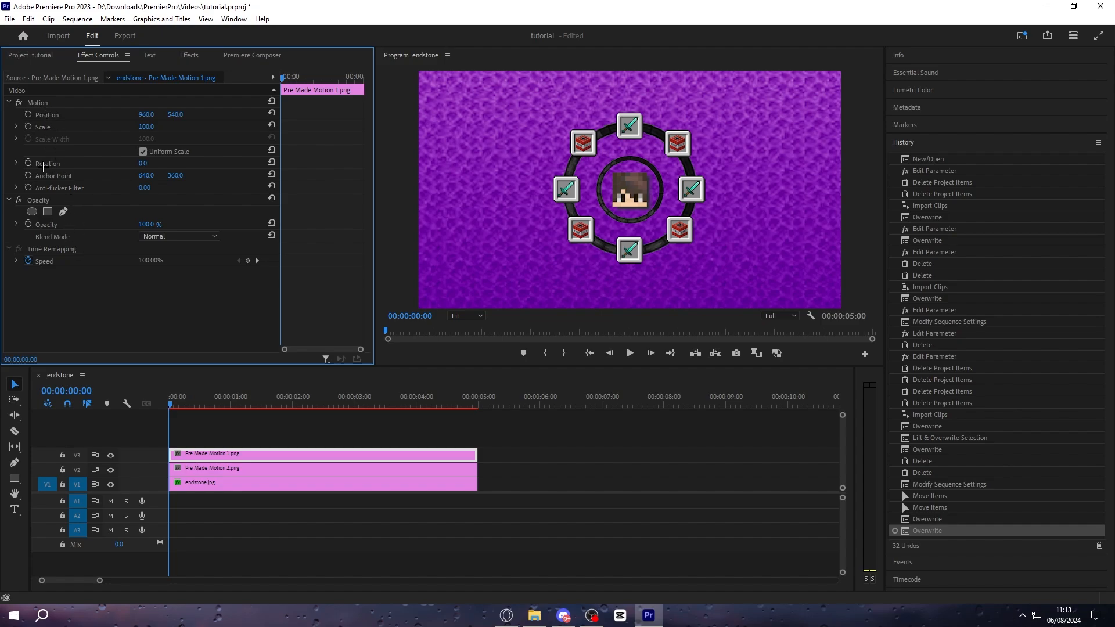
pyautogui.click(217, 405)
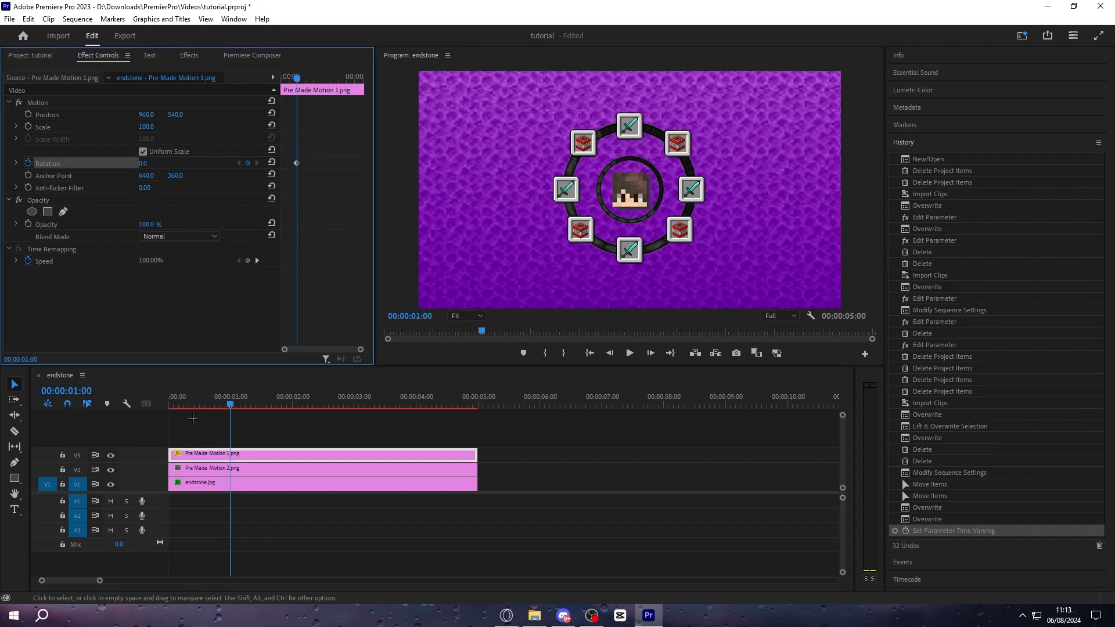
pyautogui.click(385, 397)
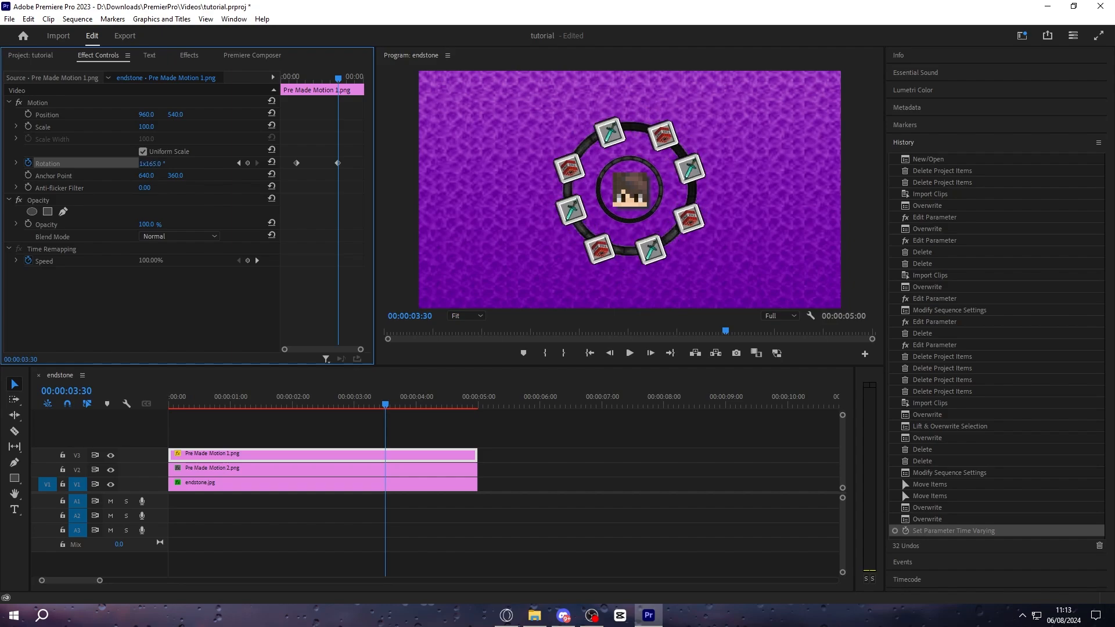
pyautogui.write('720')
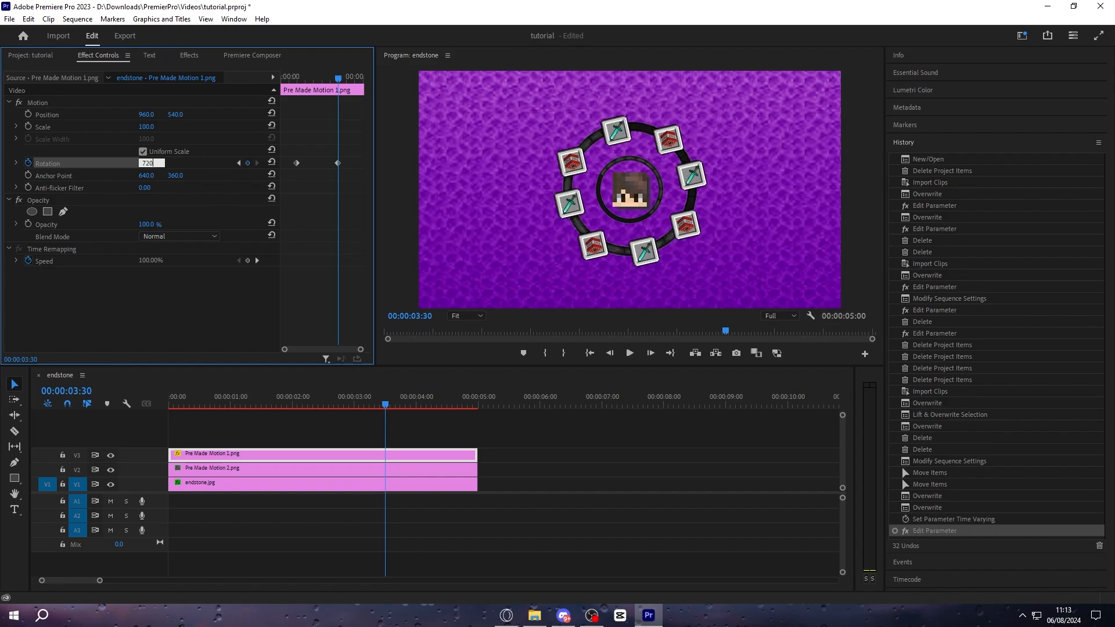
pyautogui.write('0.0 °')
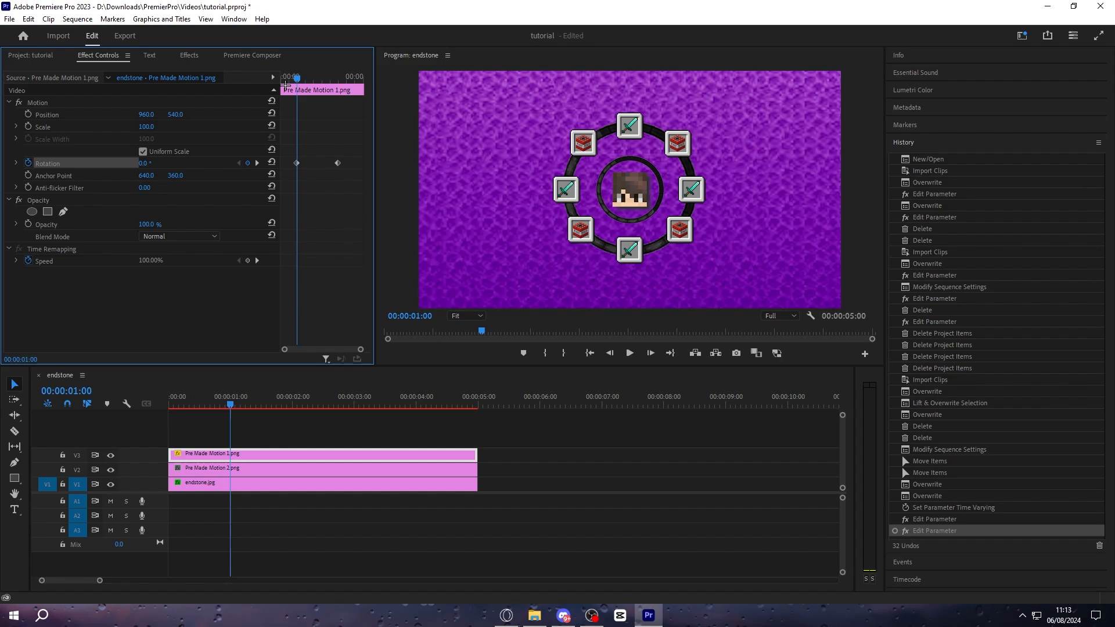
pyautogui.moveTo(312, 185)
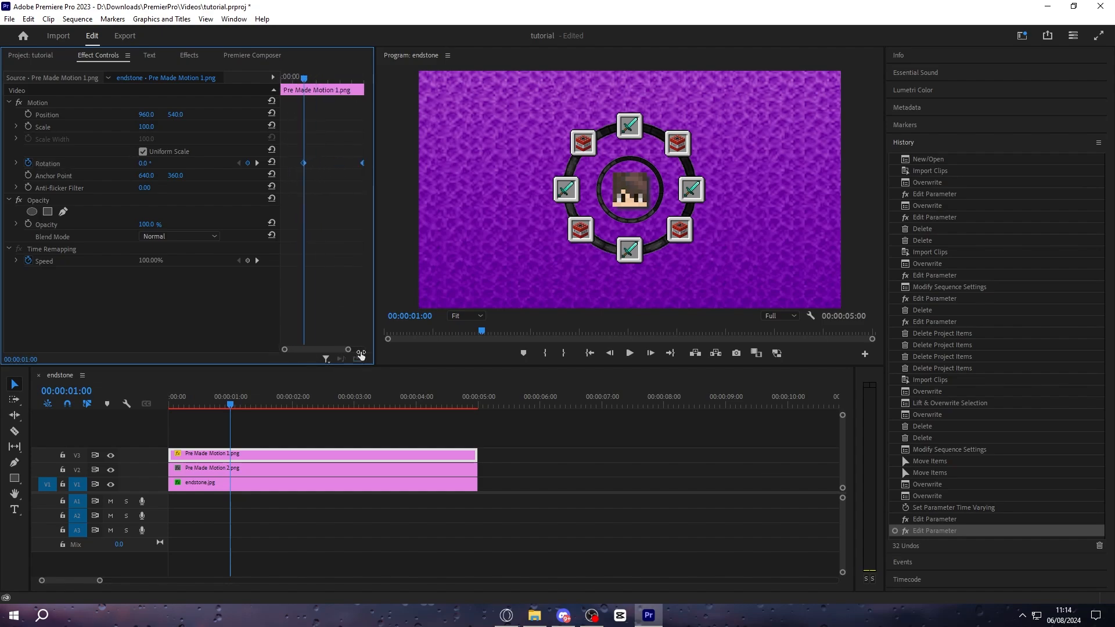
# Apply Ease In/Out to the rotation keyframes and expand the rotation graphs
pyautogui.rightClick(336, 164)
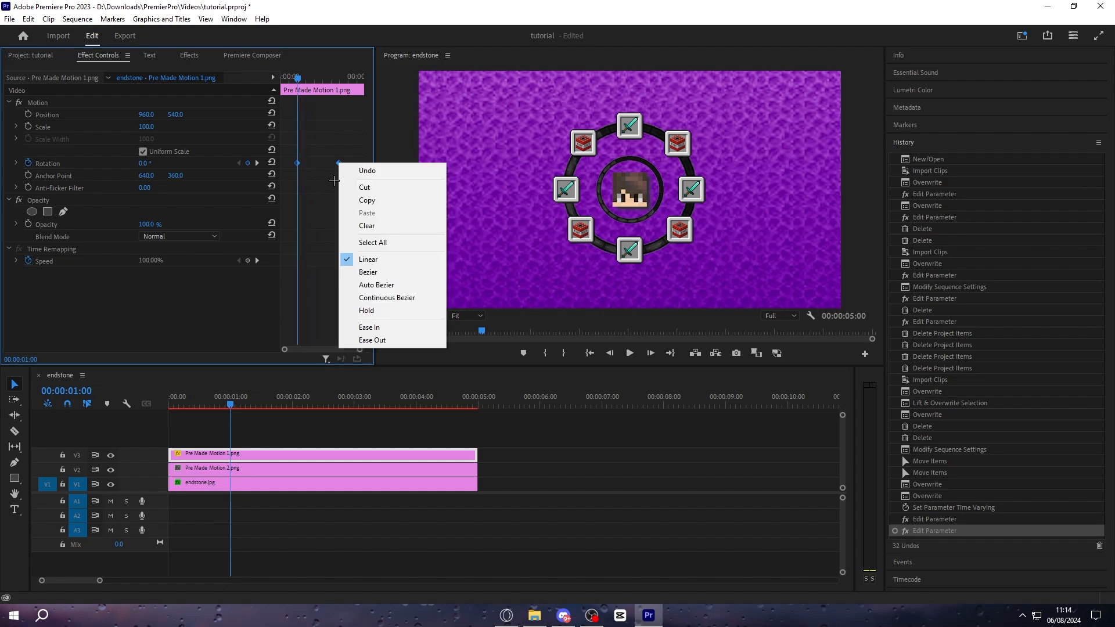
pyautogui.click(368, 272)
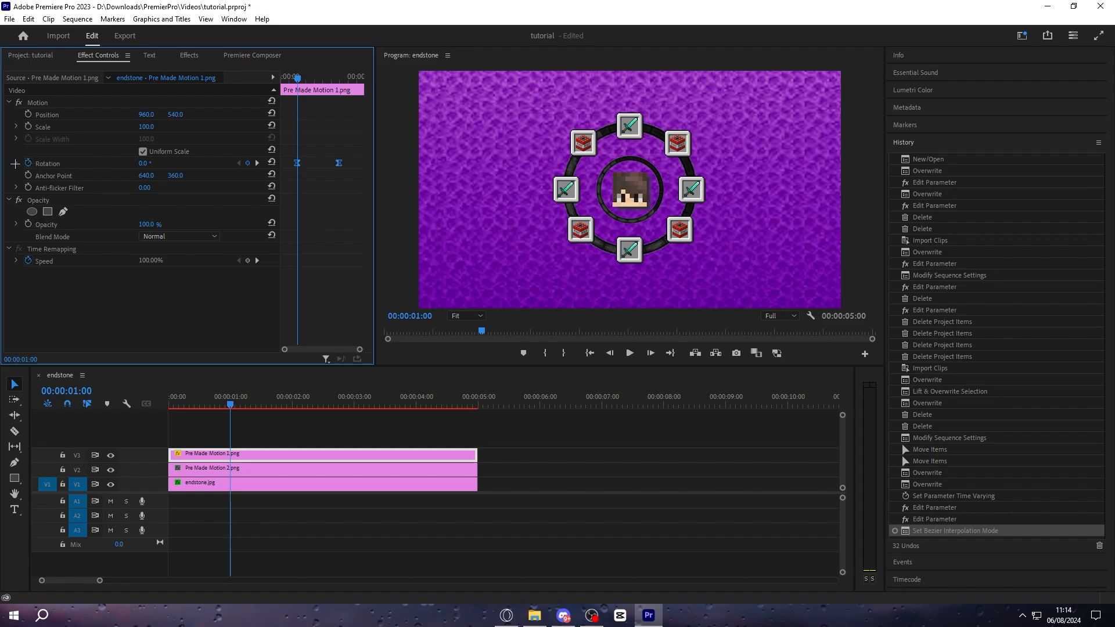
pyautogui.click(15, 162)
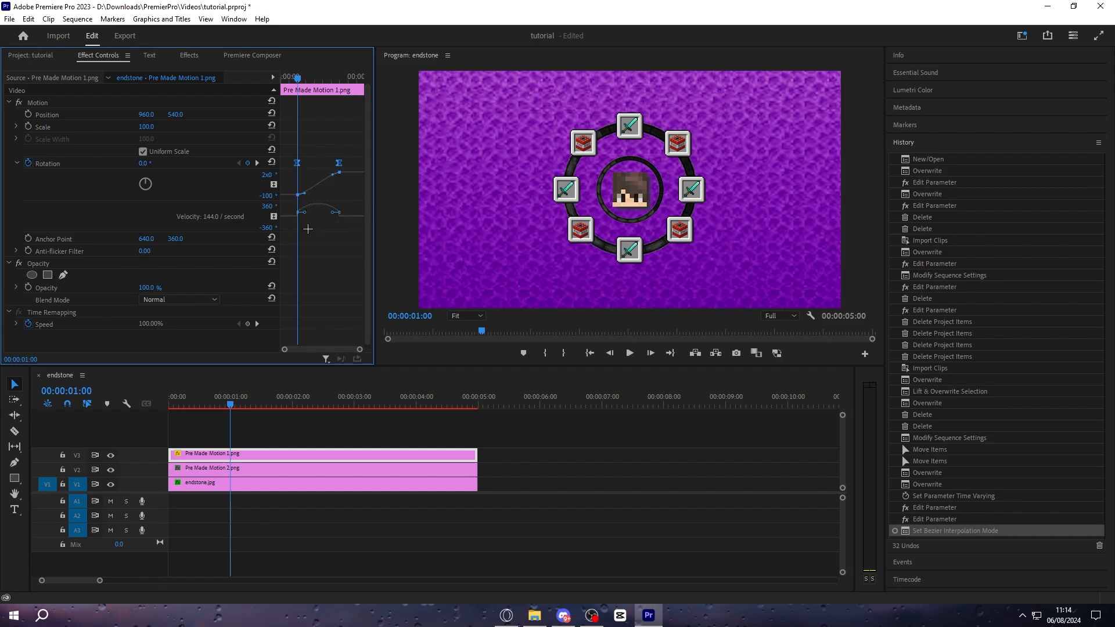
# Steepen the rotation velocity curve with Bezier handles for a sharp mid-spin burst, then select both ring clips
pyautogui.moveTo(302, 211); pyautogui.dragTo(306, 221)
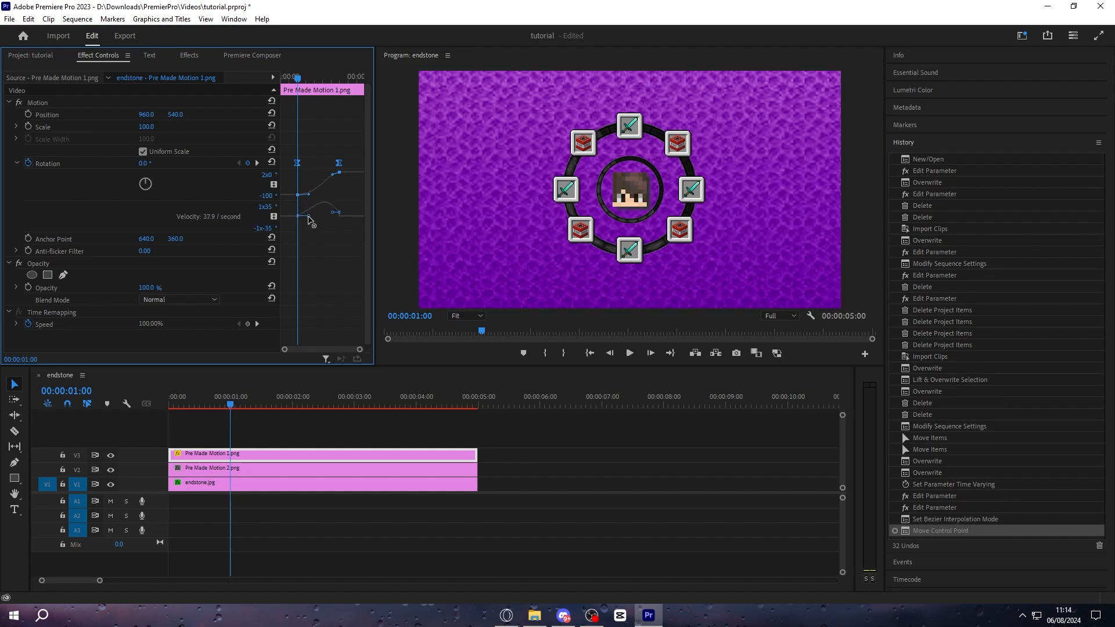
pyautogui.moveTo(313, 210); pyautogui.dragTo(313, 217)
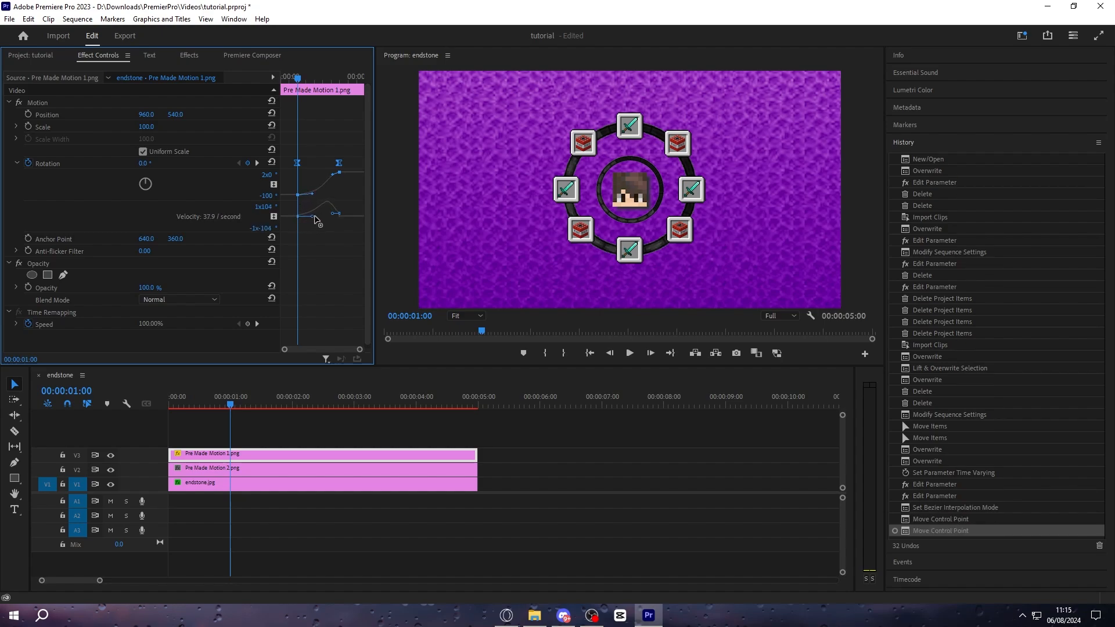
pyautogui.moveTo(315, 219); pyautogui.dragTo(329, 219)
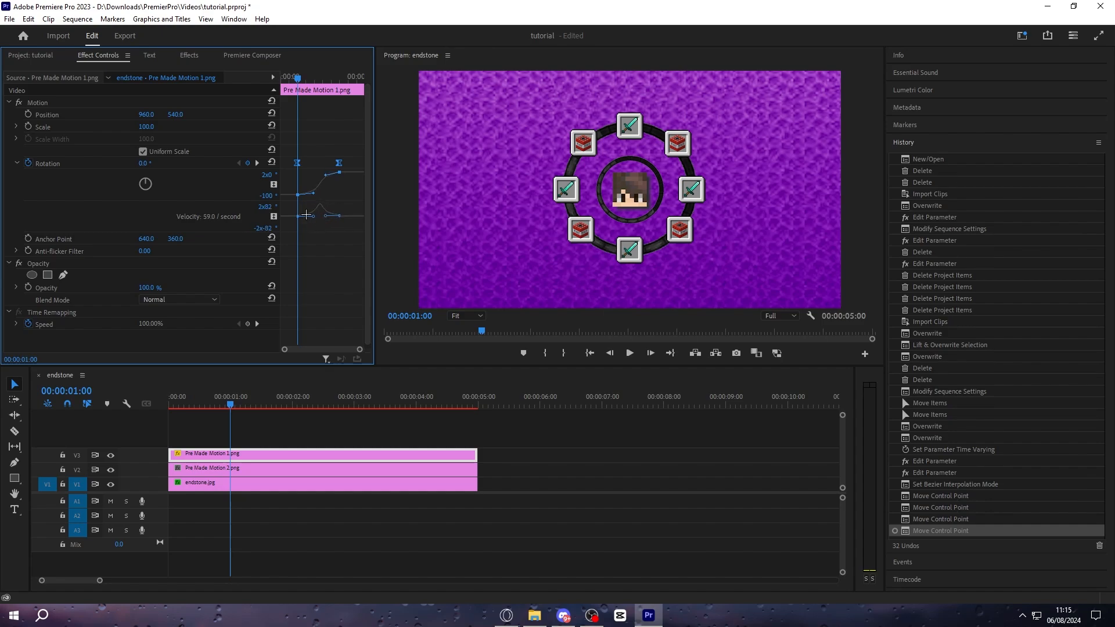
pyautogui.click(334, 451)
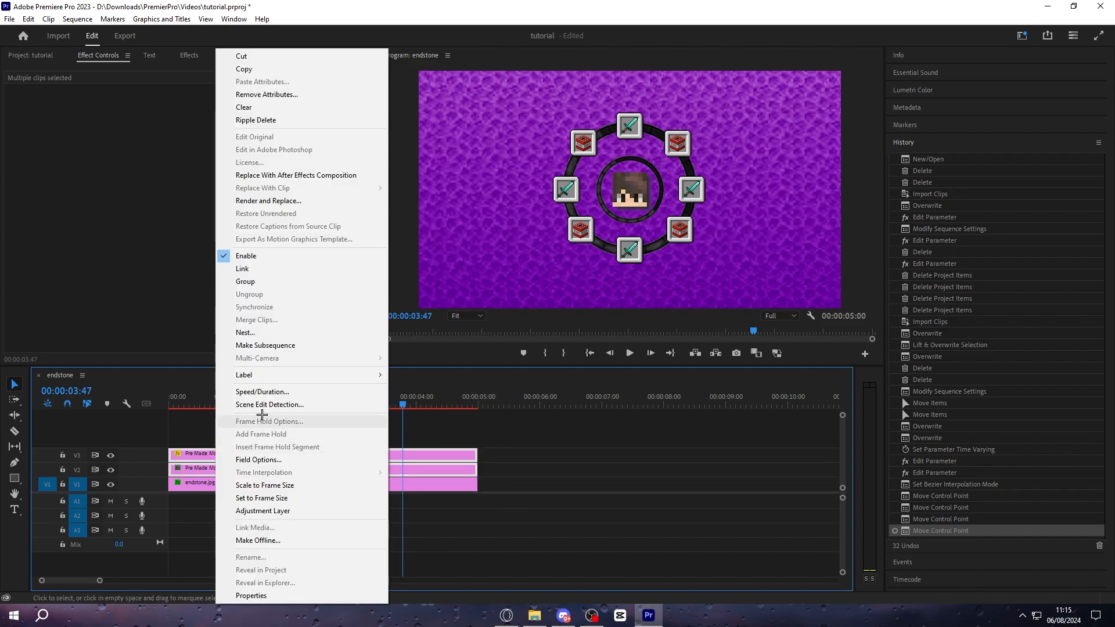
# Nest both ring clips and keyframe Position Y 1635 at 0:00 so the ring slides up, easing the keyframes
pyautogui.click(245, 332)
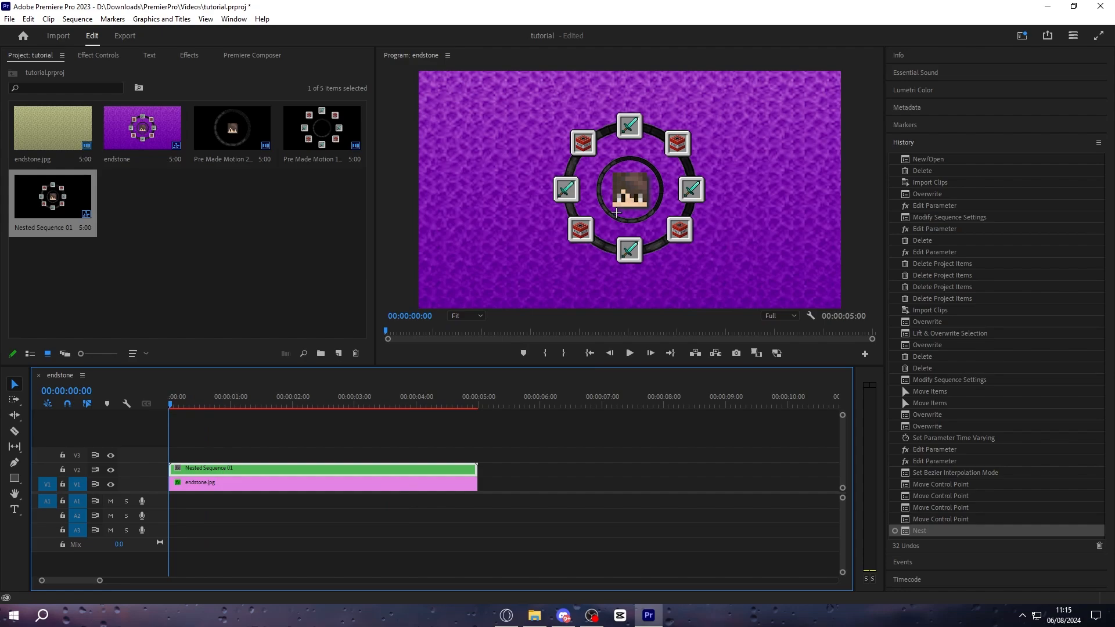
pyautogui.click(98, 55)
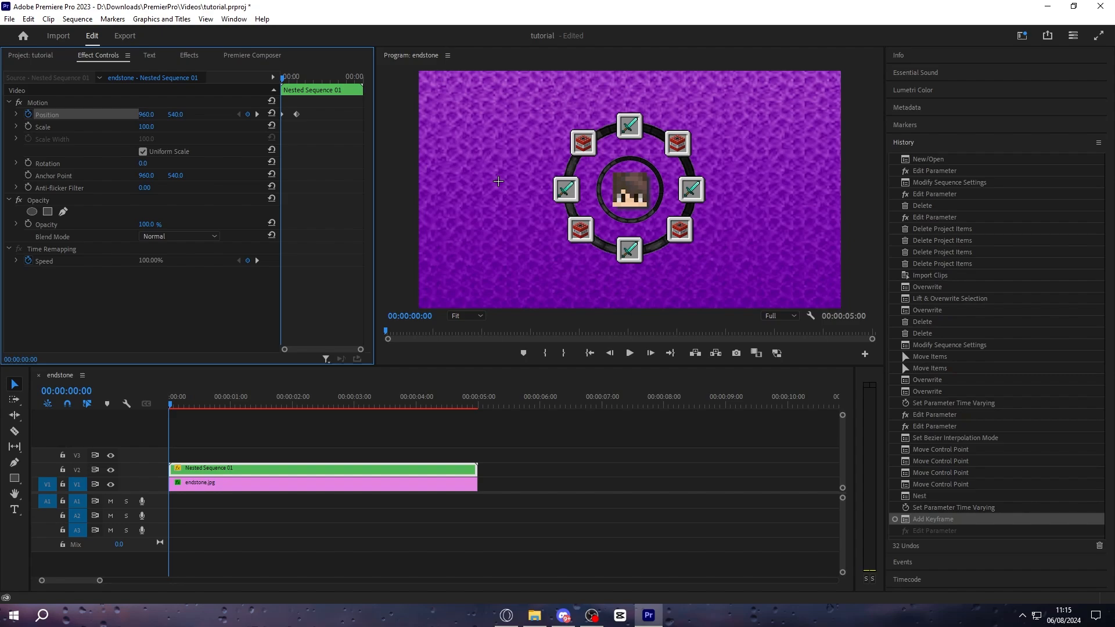
pyautogui.click(37, 103)
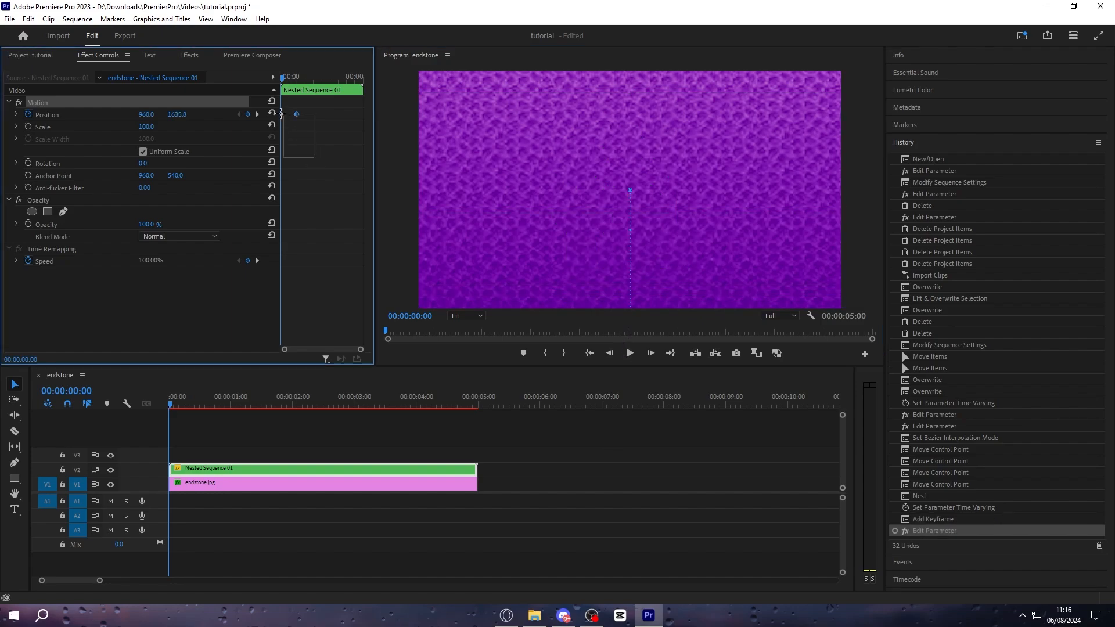
pyautogui.rightClick(281, 114)
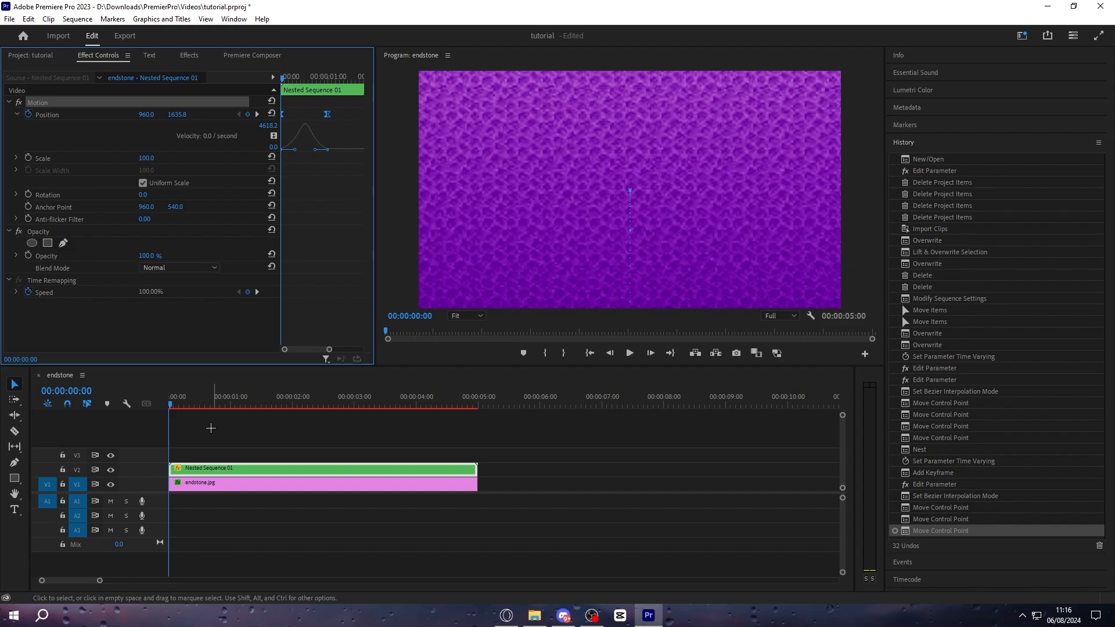
# Nest ring and endstone into one clip, keyframing Scale 179 and X 257.5 at 3s from 1s
pyautogui.click(206, 426)
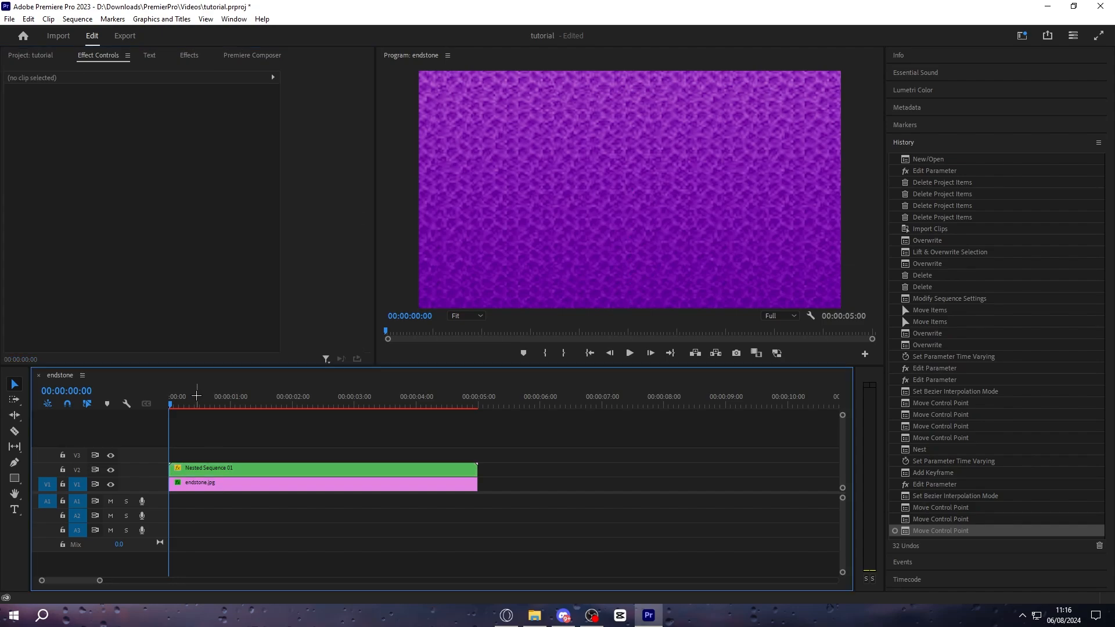
pyautogui.moveTo(467, 528)
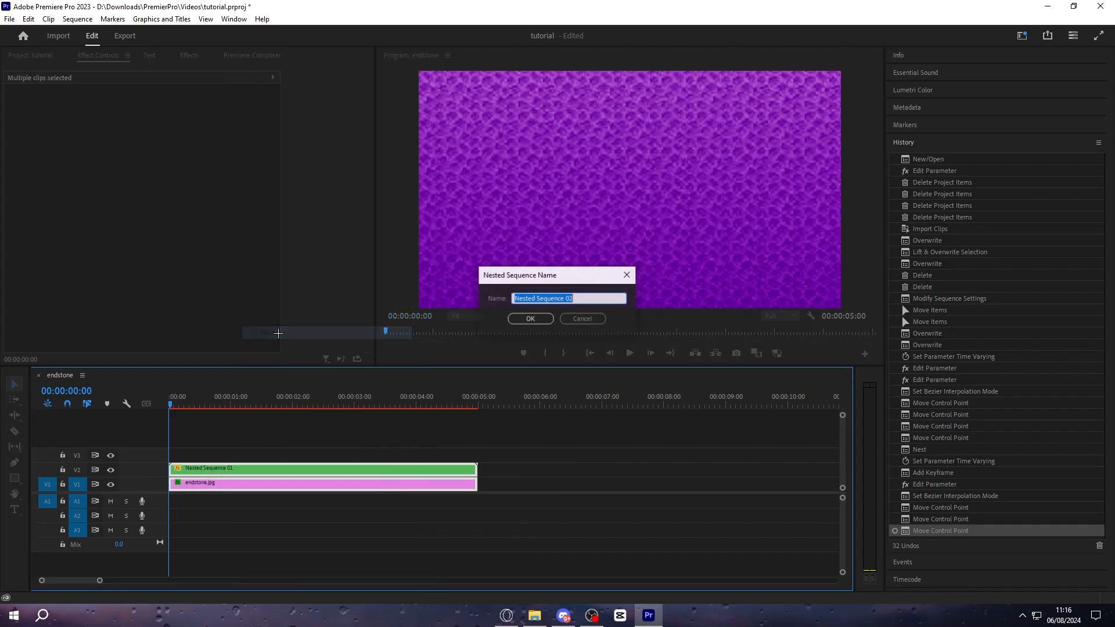
pyautogui.click(529, 318)
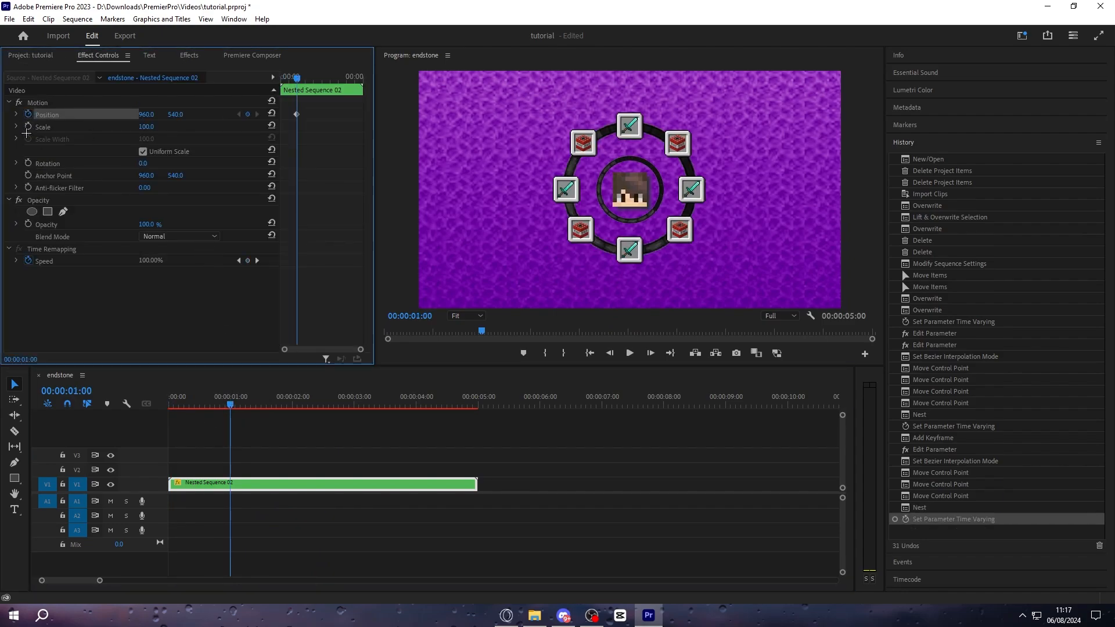
pyautogui.click(354, 396)
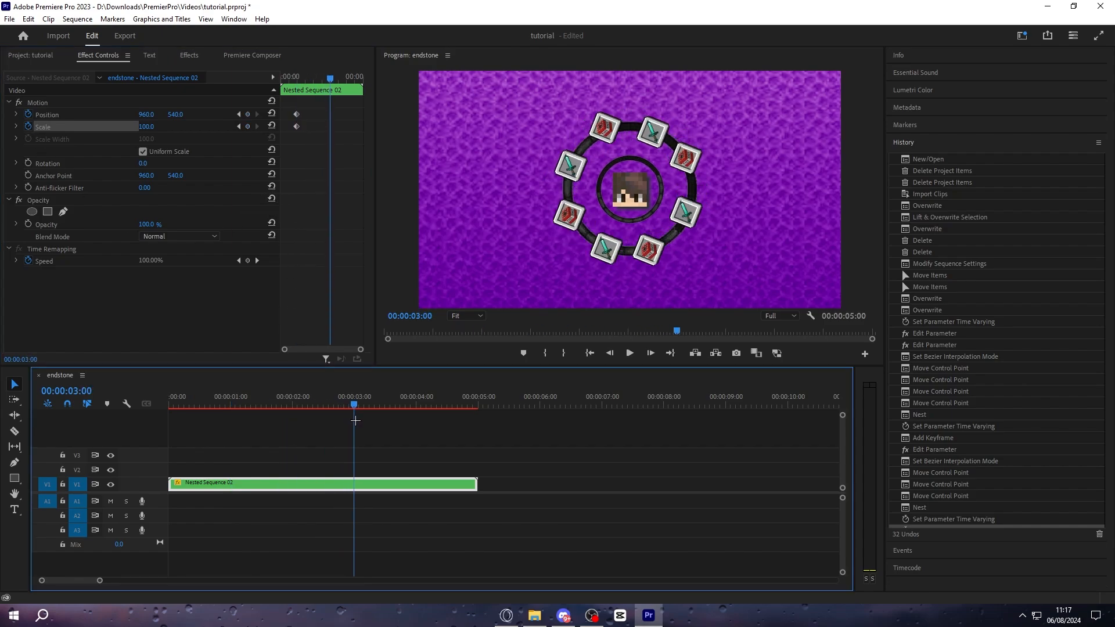
pyautogui.click(247, 114)
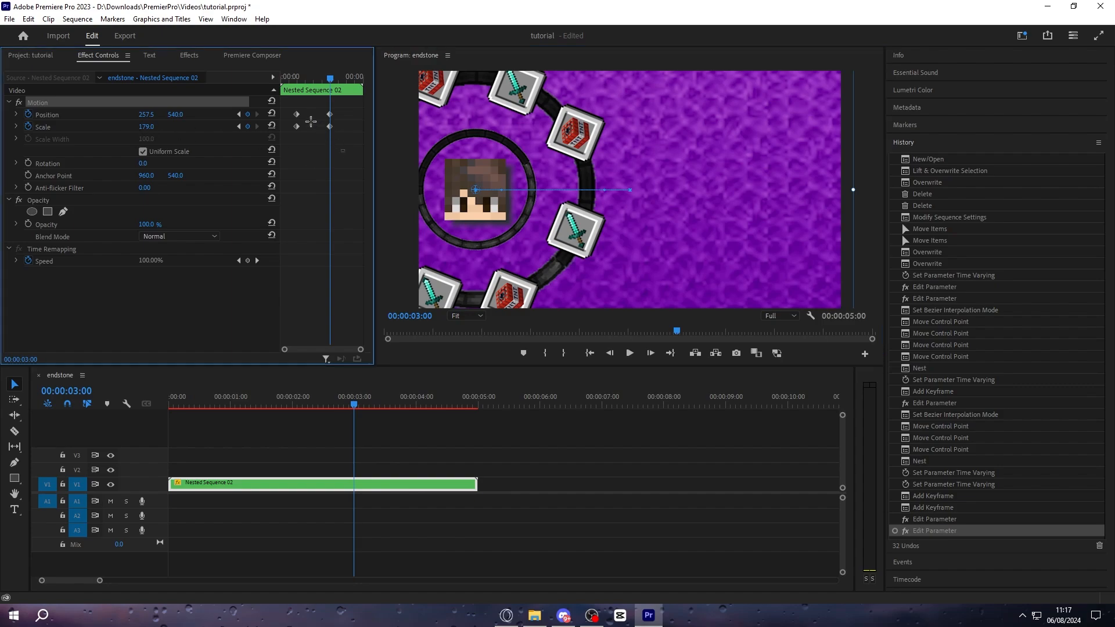
# Ease the zoom keyframes and sharpen their velocity curve
pyautogui.rightClick(329, 114)
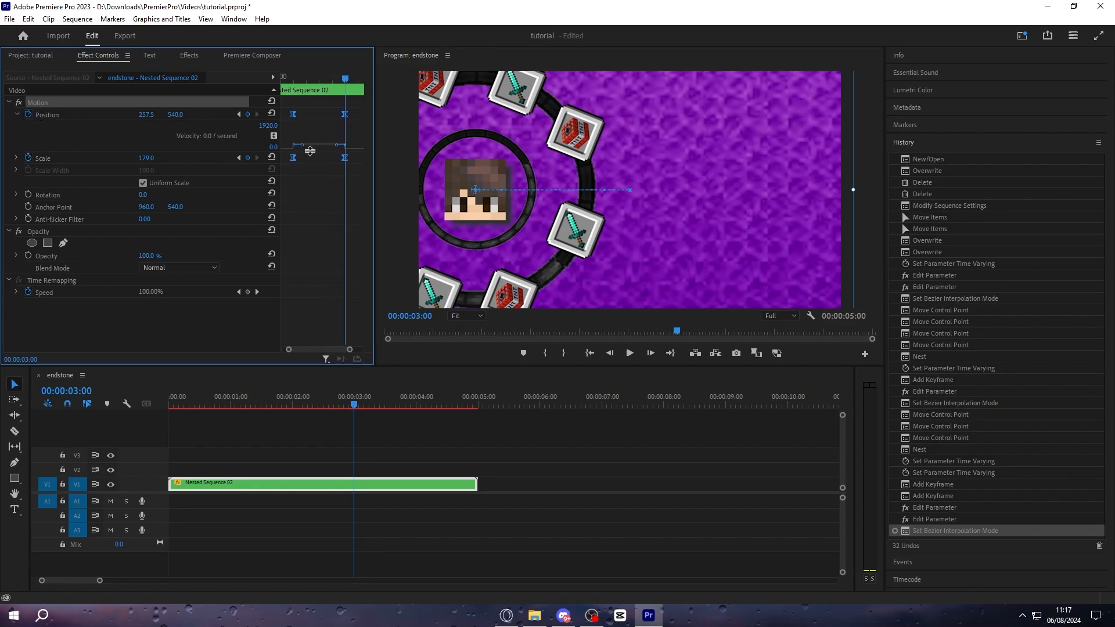
pyautogui.moveTo(309, 158); pyautogui.dragTo(309, 148)
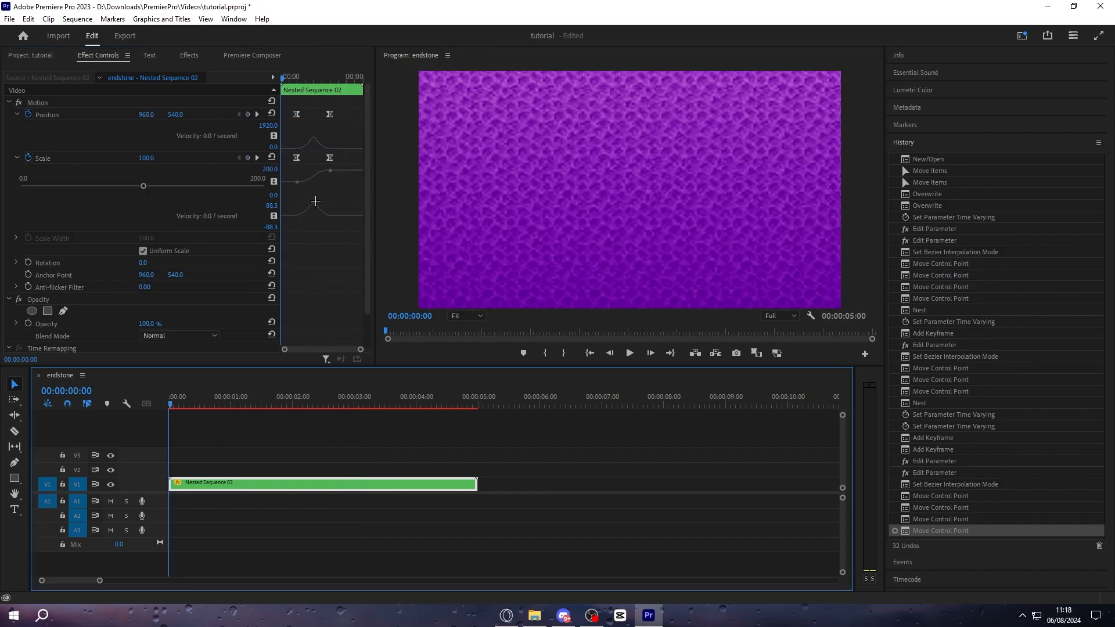
pyautogui.click(226, 432)
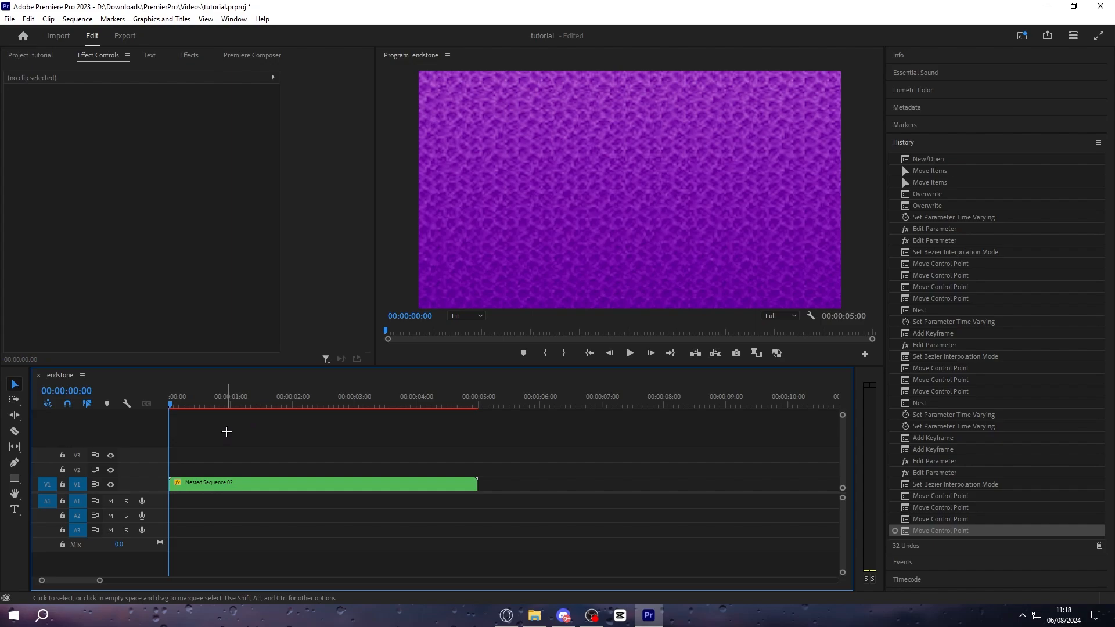
# Preview the result and export endstone.mp4 as H.264 1920x1080 at 60 fps
pyautogui.click(628, 353)
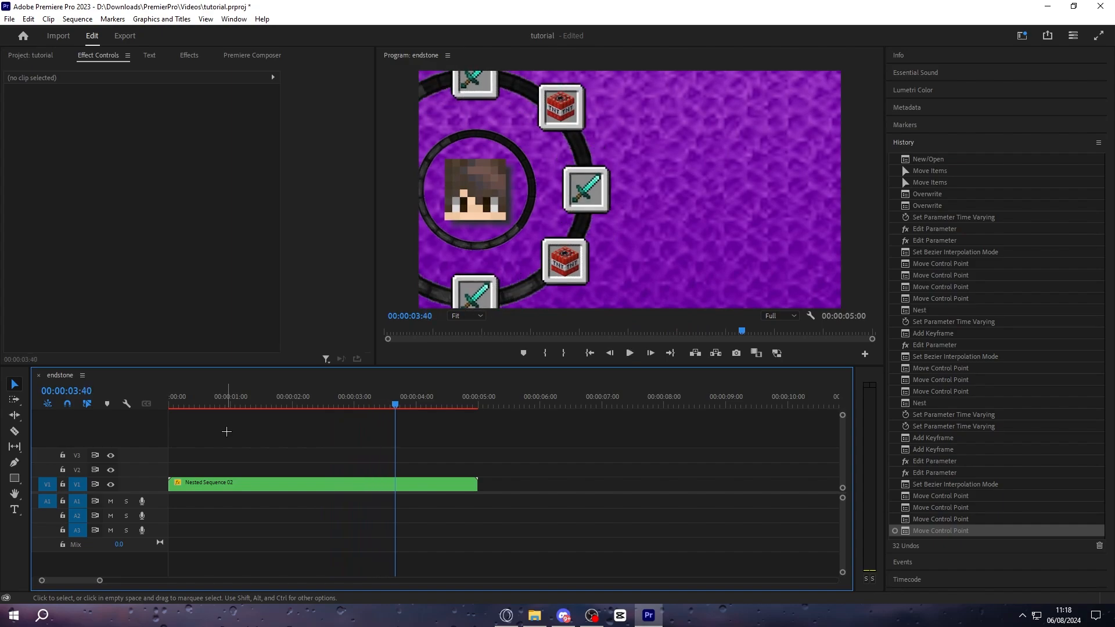
pyautogui.click(125, 36)
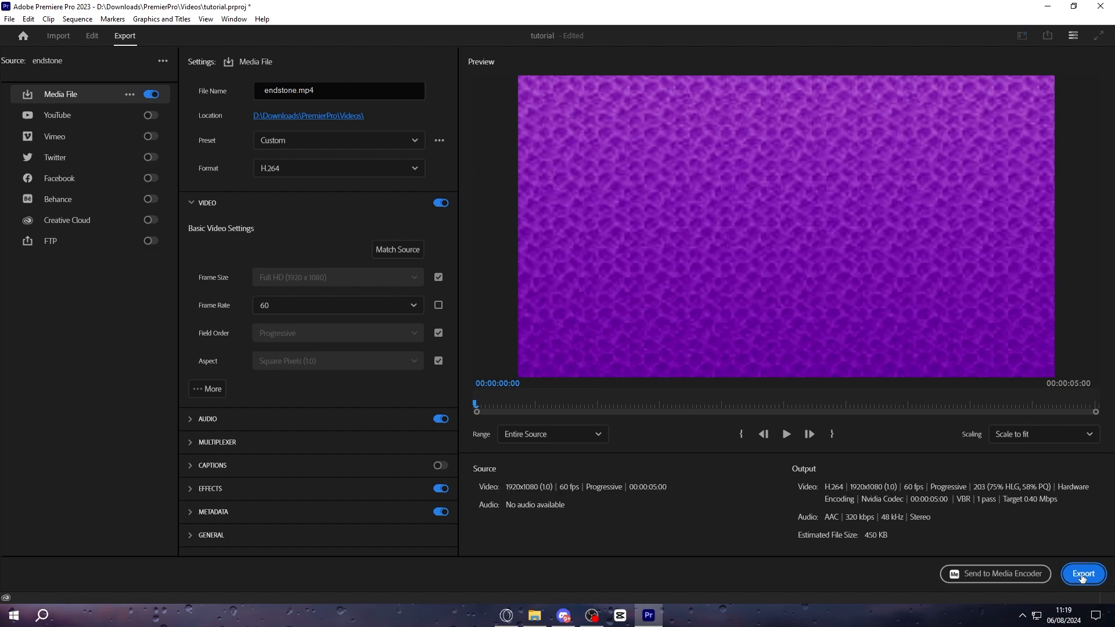
pyautogui.click(91, 36)
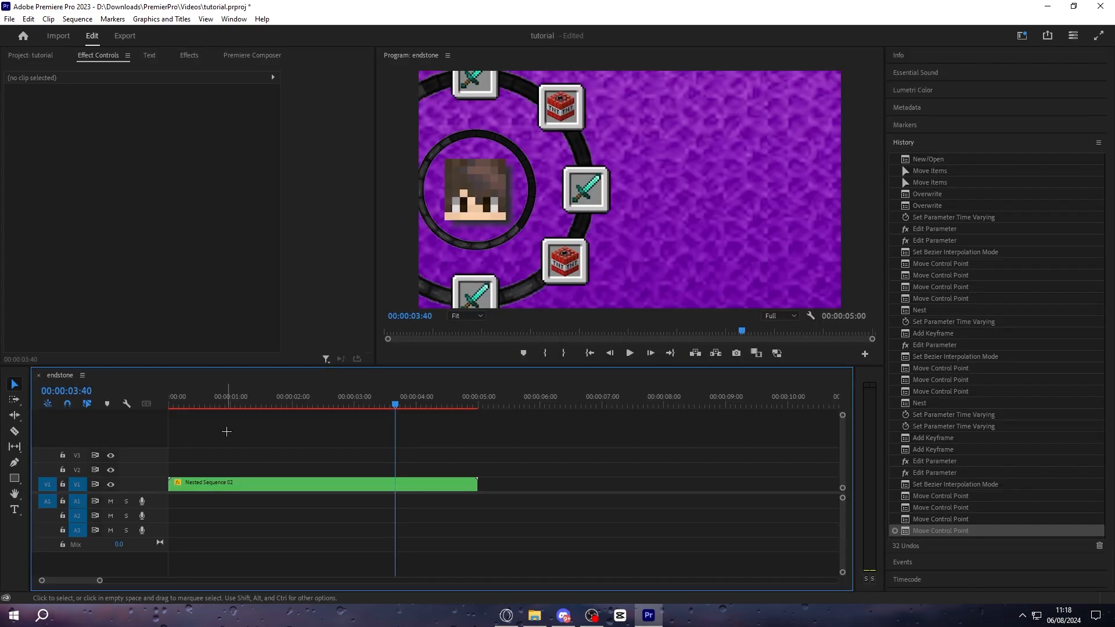